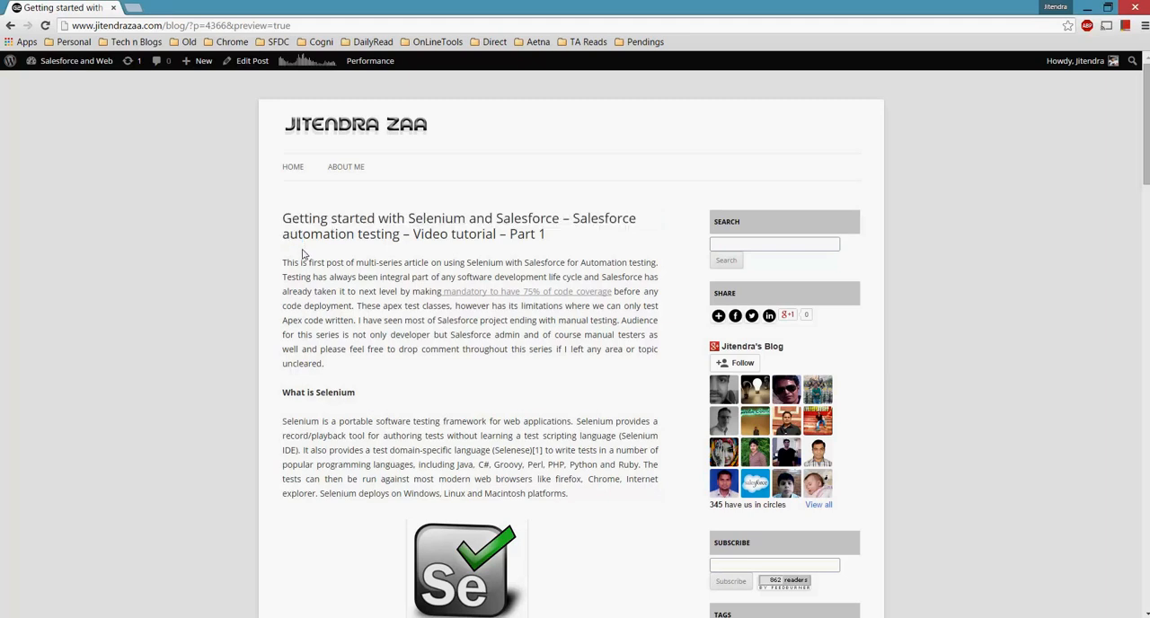
Step: Scroll the blog post down to 'How Selenium can benefit me' and the Selenium IDE screenshot
scroll("down", 3)
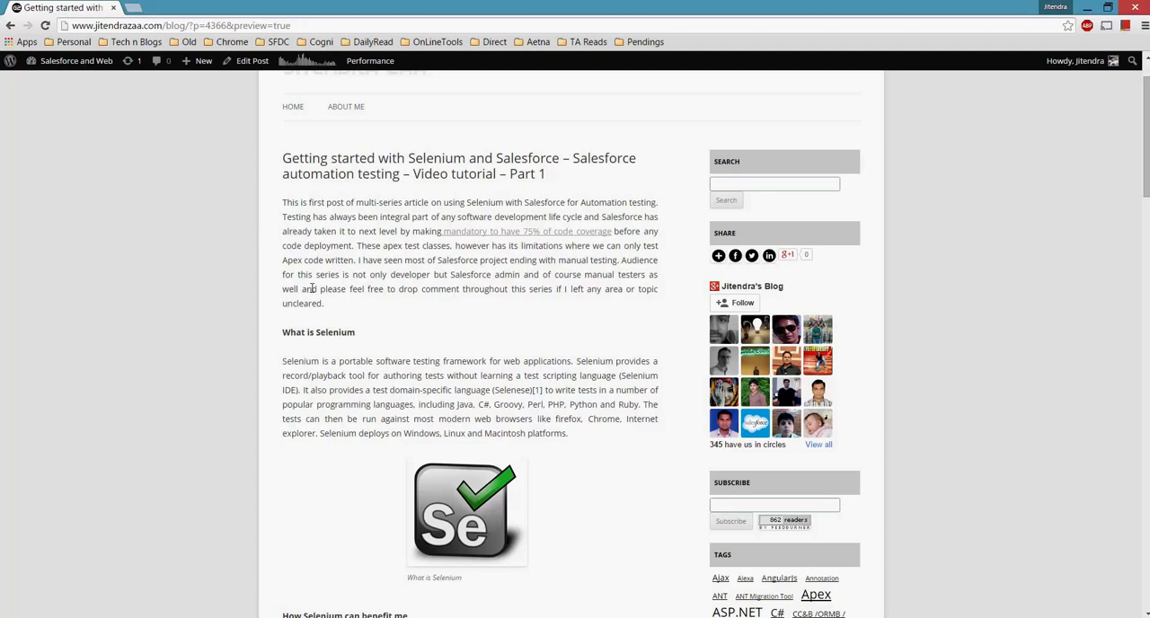
scroll("down", 3)
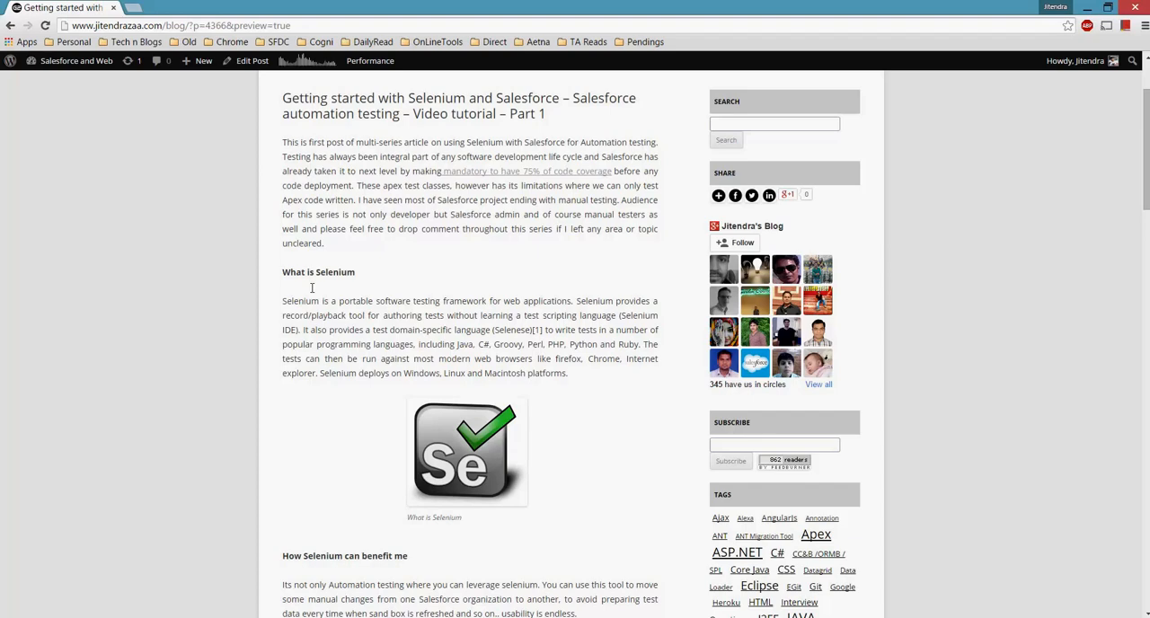
scroll("down", 3)
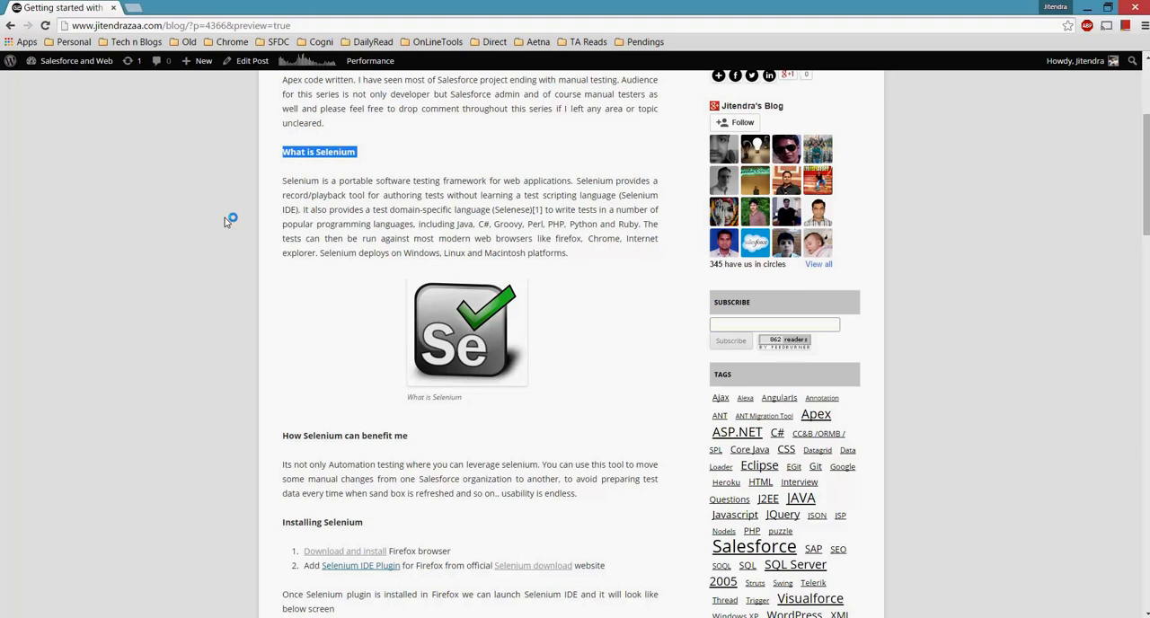
mouse_move(389, 147)
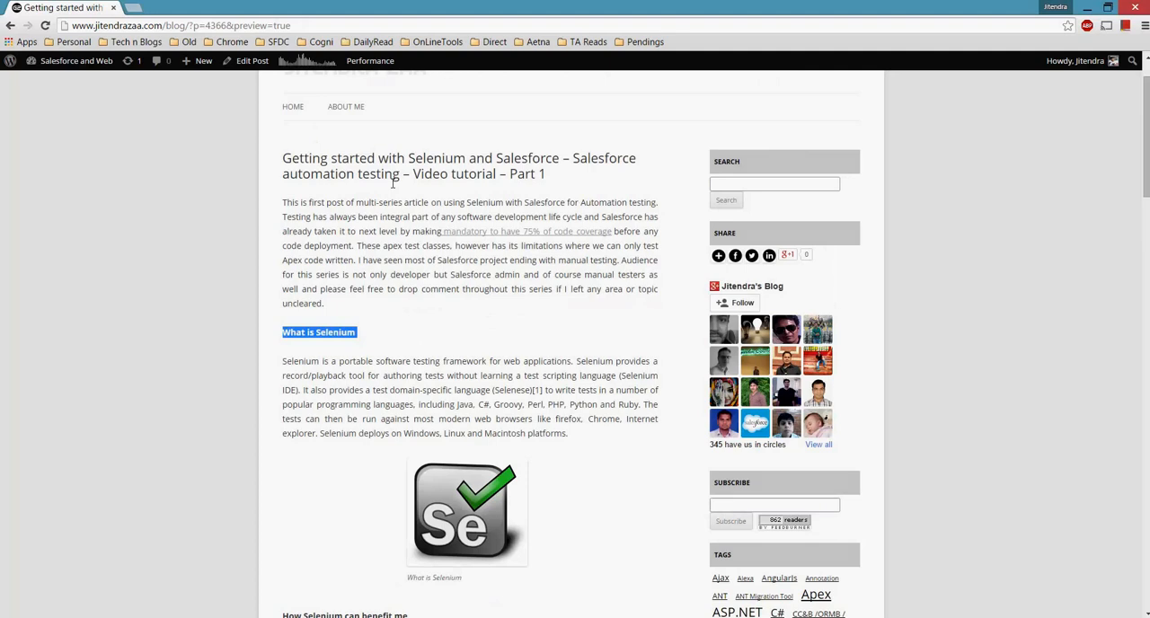
mouse_move(416, 171)
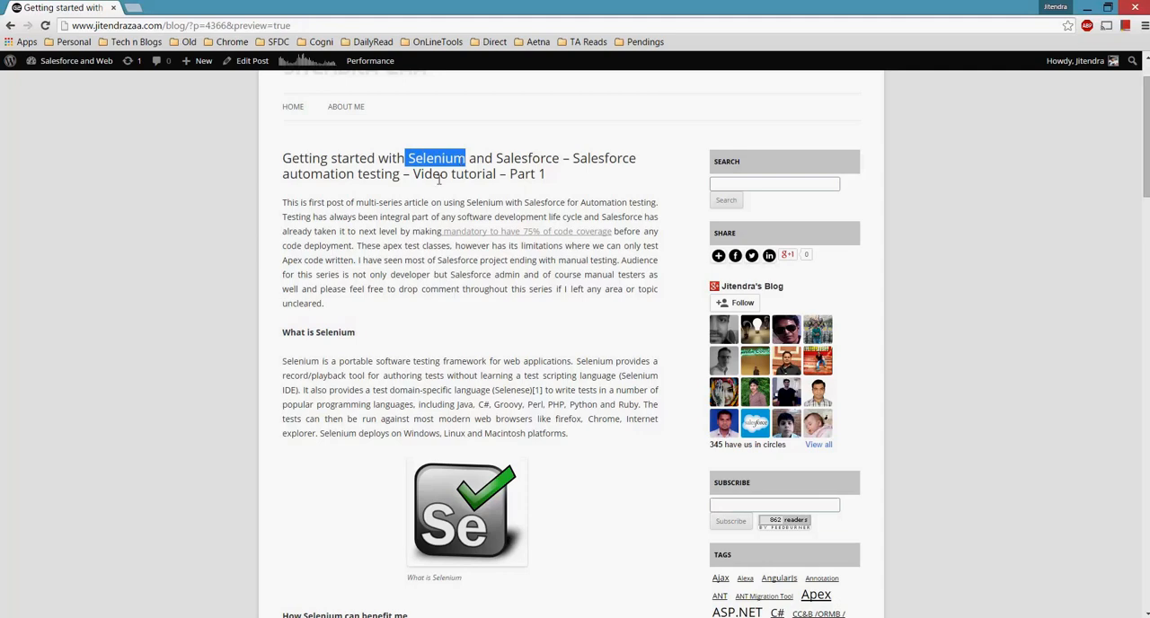
scroll("down", 3)
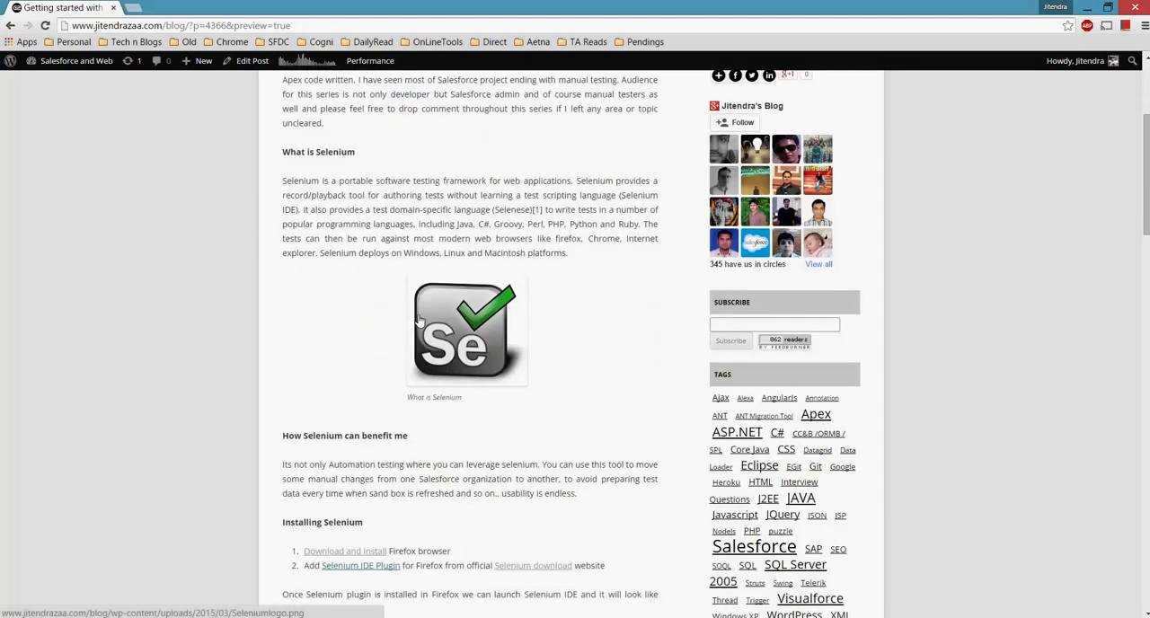
scroll("down", 3)
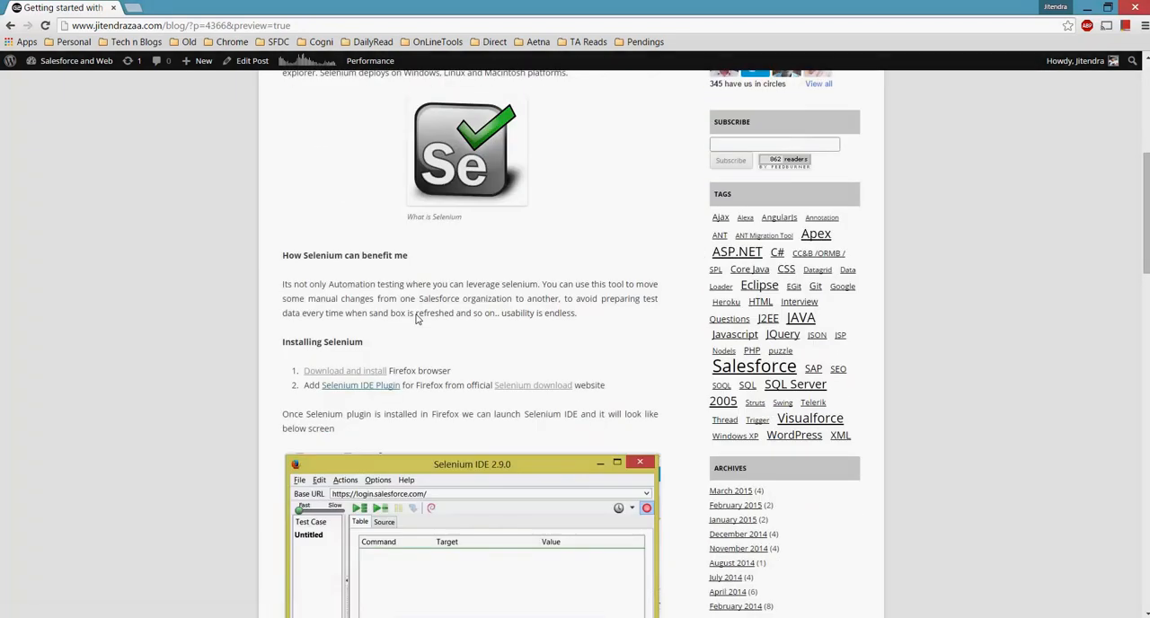
scroll("down", 3)
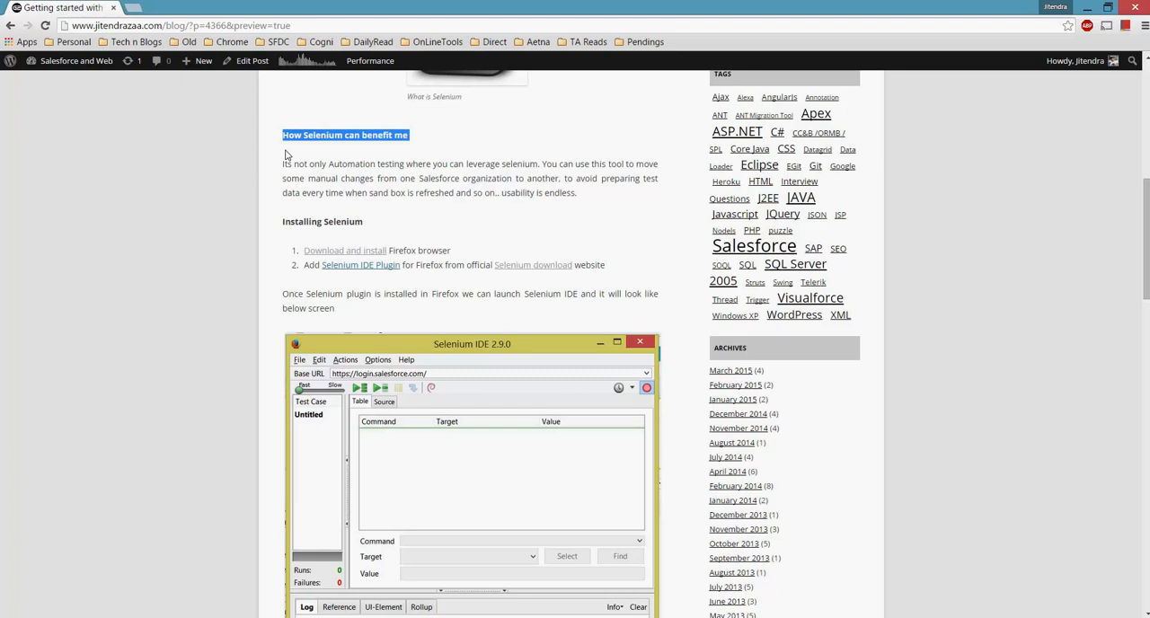
mouse_move(261, 169)
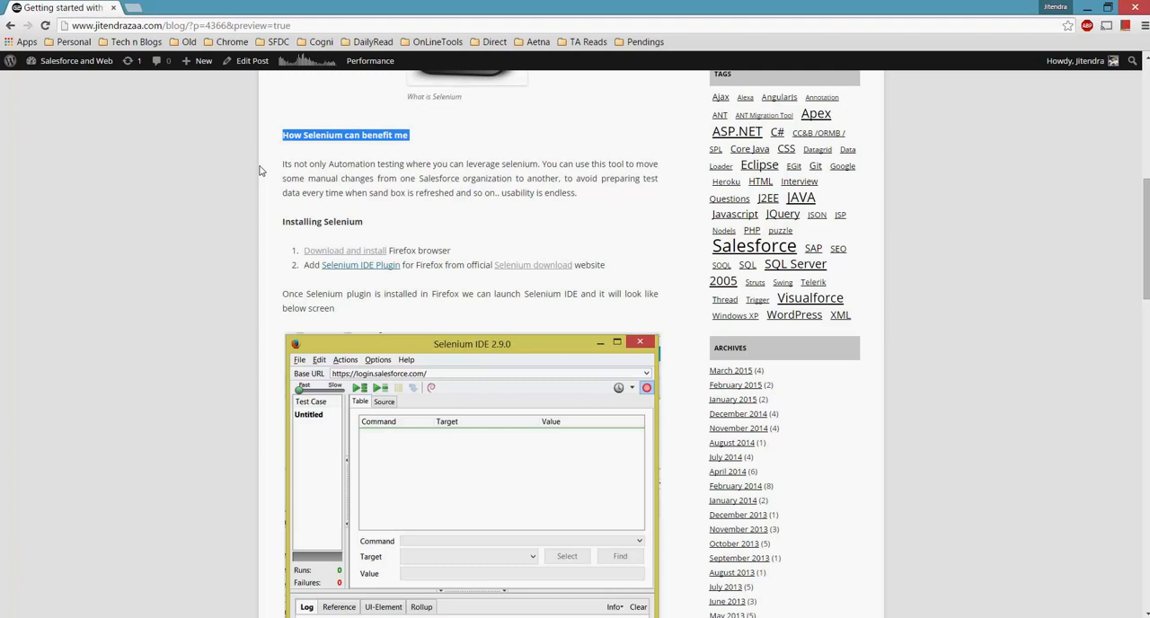
scroll("down", 3)
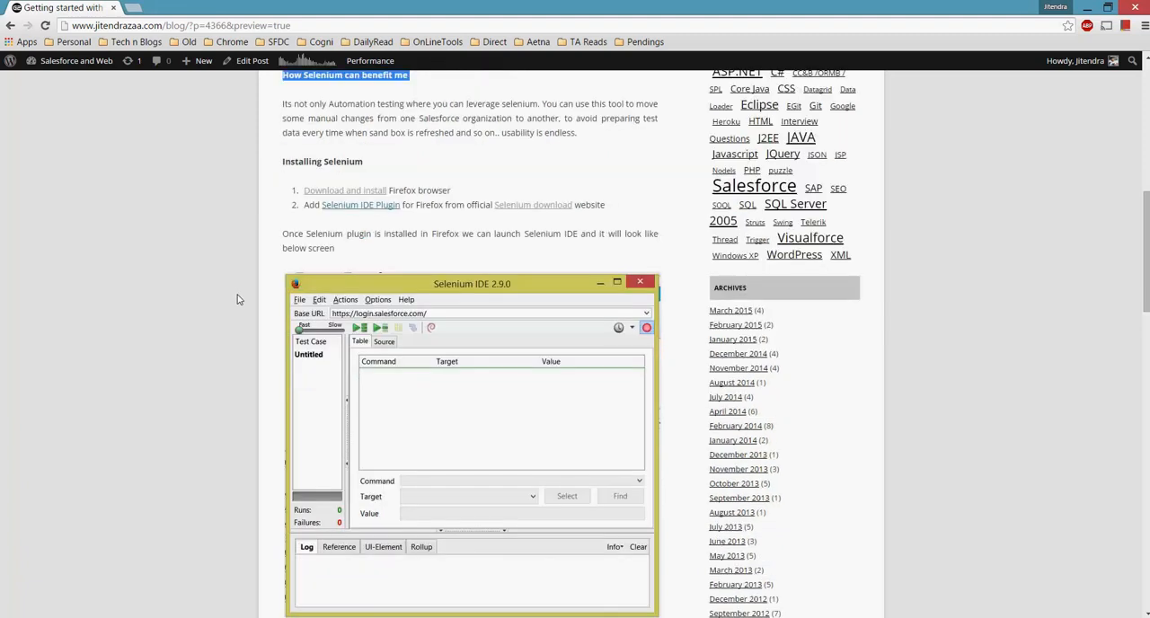
Step: Scroll slightly further in the blog post before switching to the Start screen
scroll("down", 3)
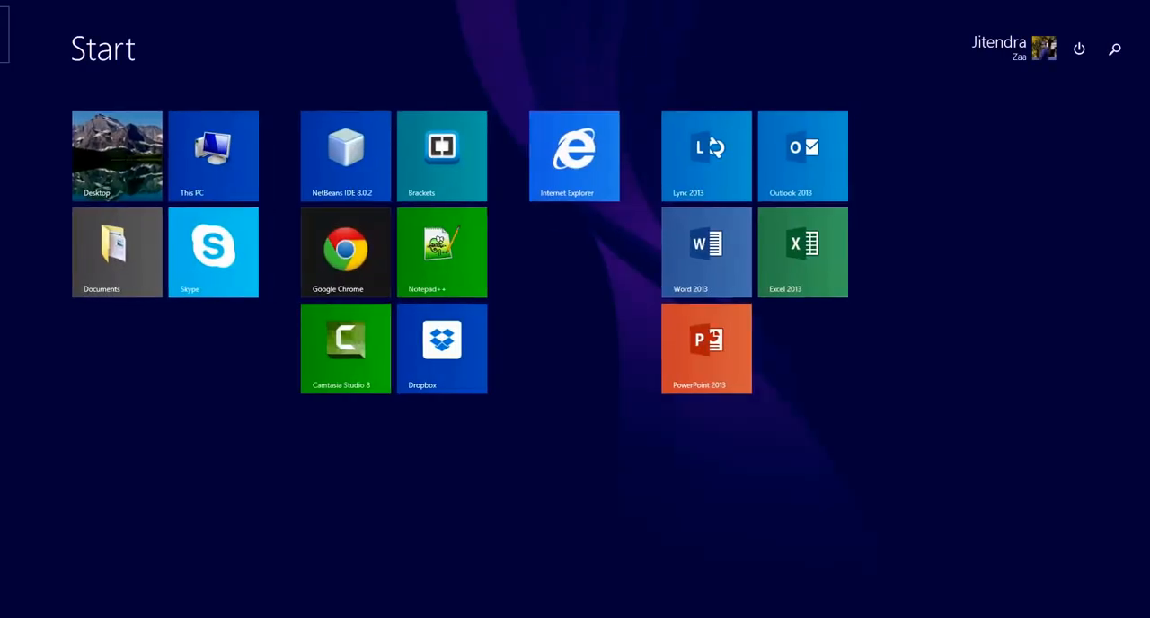
Step: Launch Firefox from the Start screen and search the web for 'selenium ide'
type("firefox")
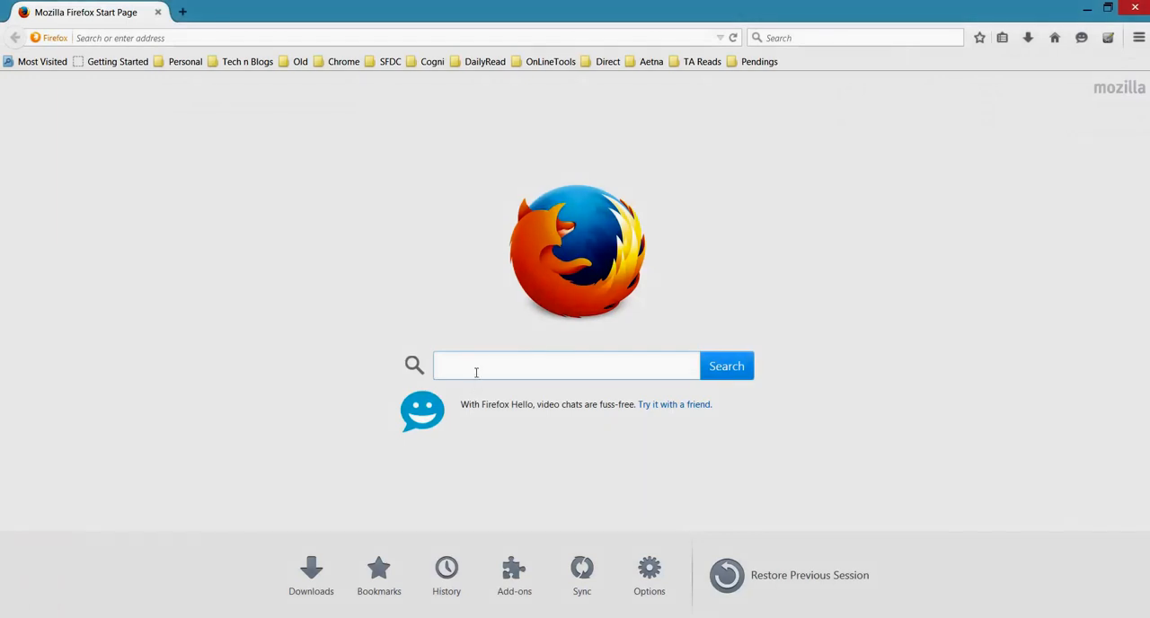
type("s")
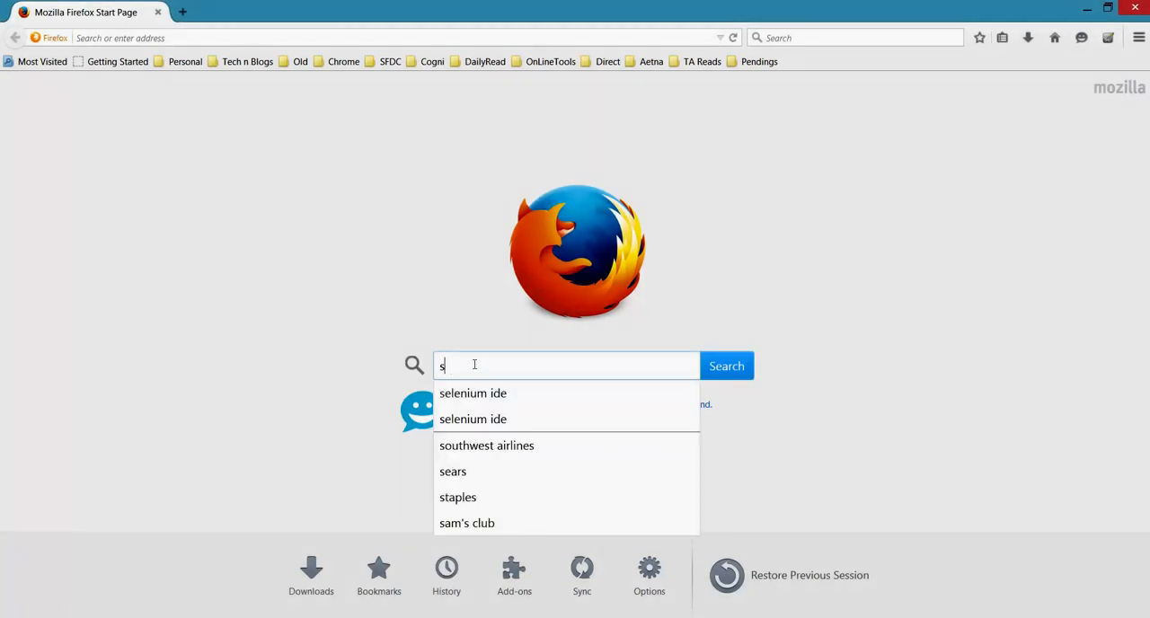
left_click(472, 392)
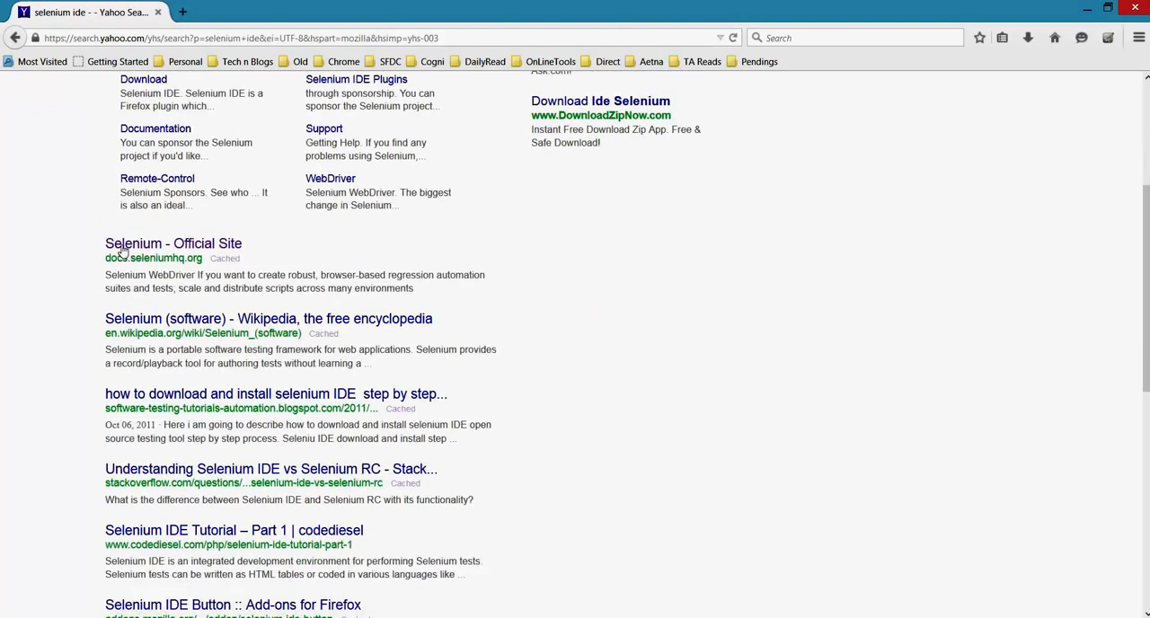
Step: Go to the official Selenium site's downloads page and reach the Selenium IDE 2.9.0 section
left_click(173, 244)
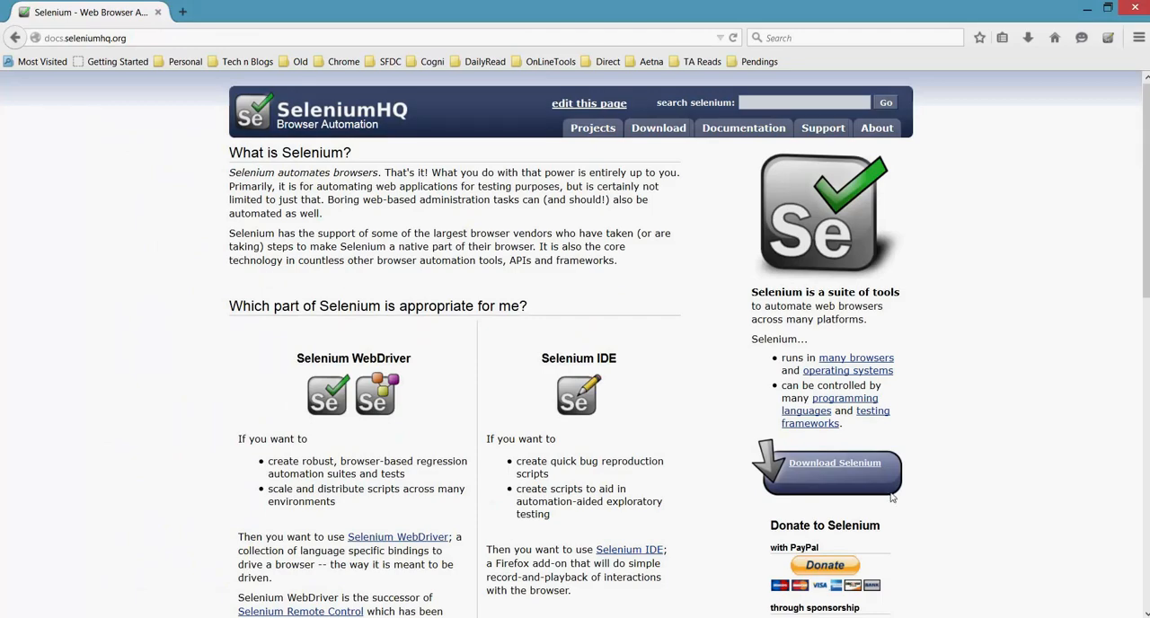
left_click(834, 462)
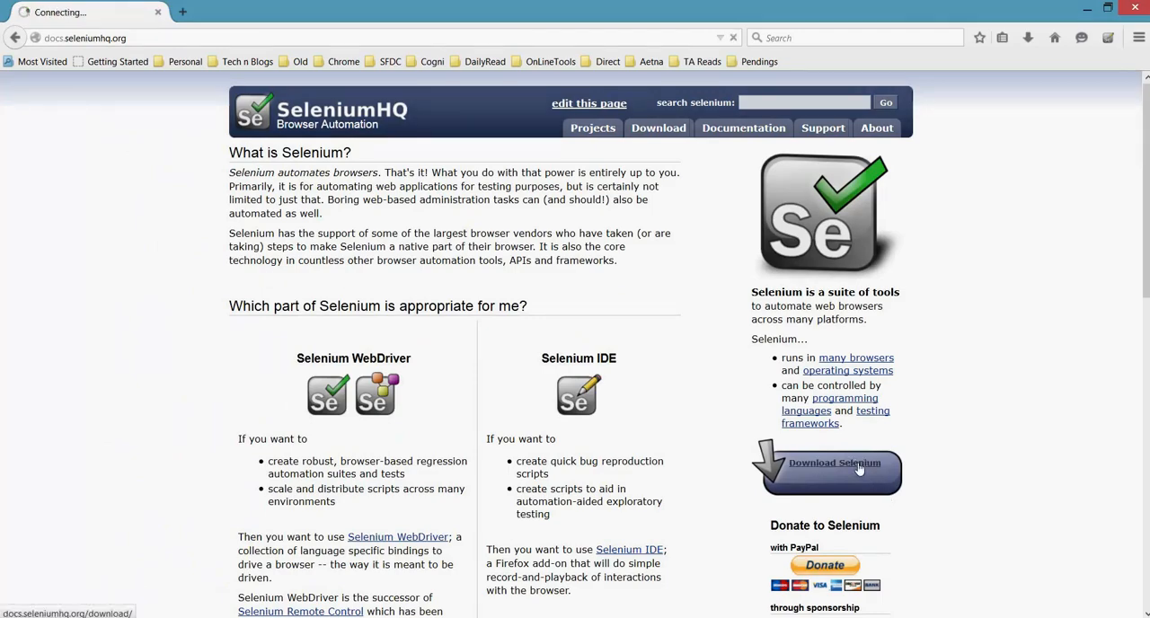
left_click(834, 464)
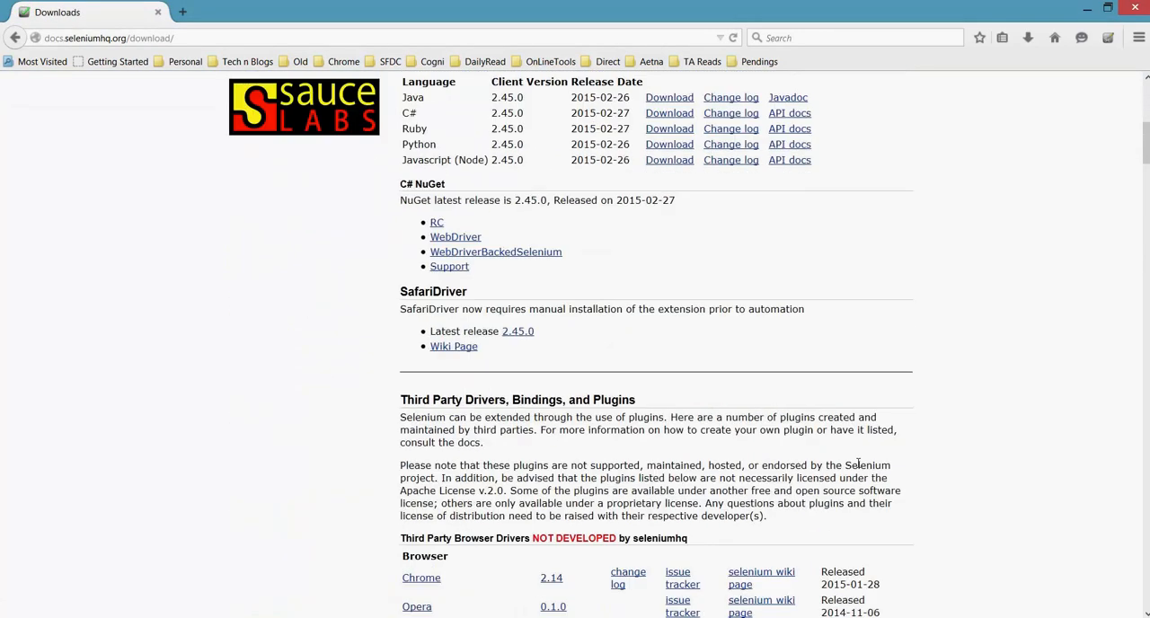
scroll("down", 3)
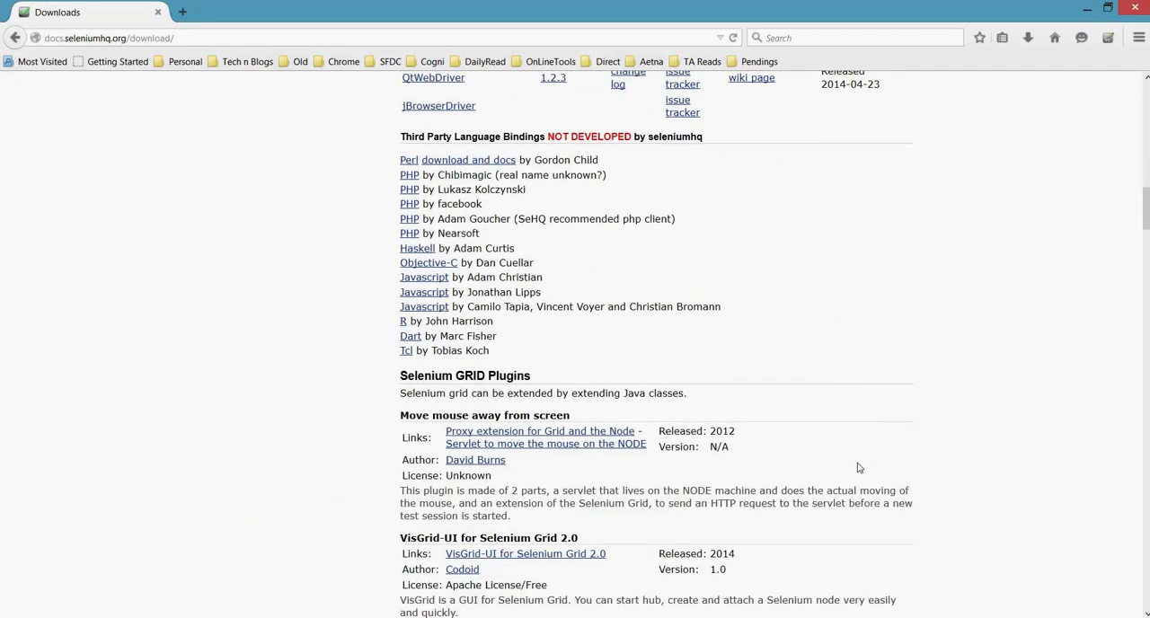
scroll("down", 3)
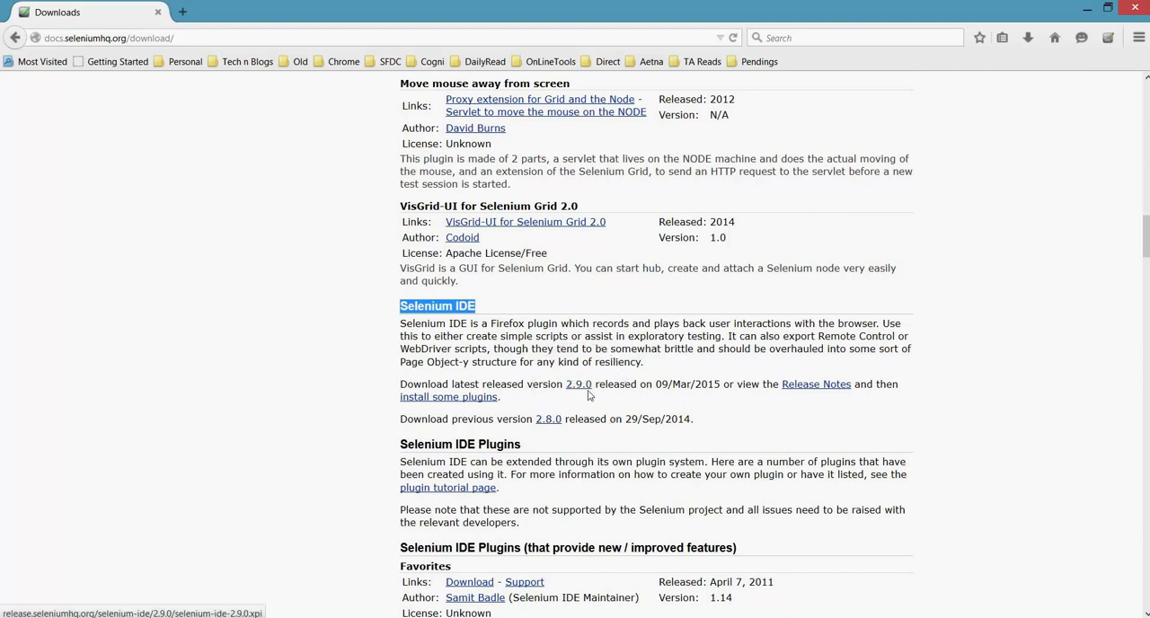
mouse_move(584, 393)
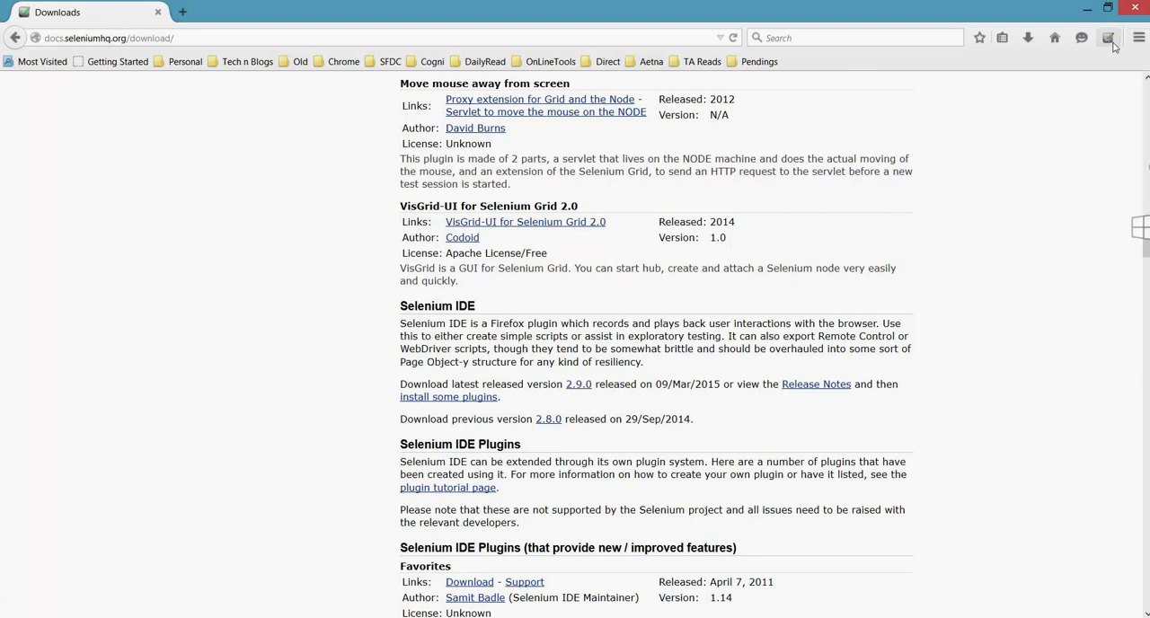
mouse_move(1110, 36)
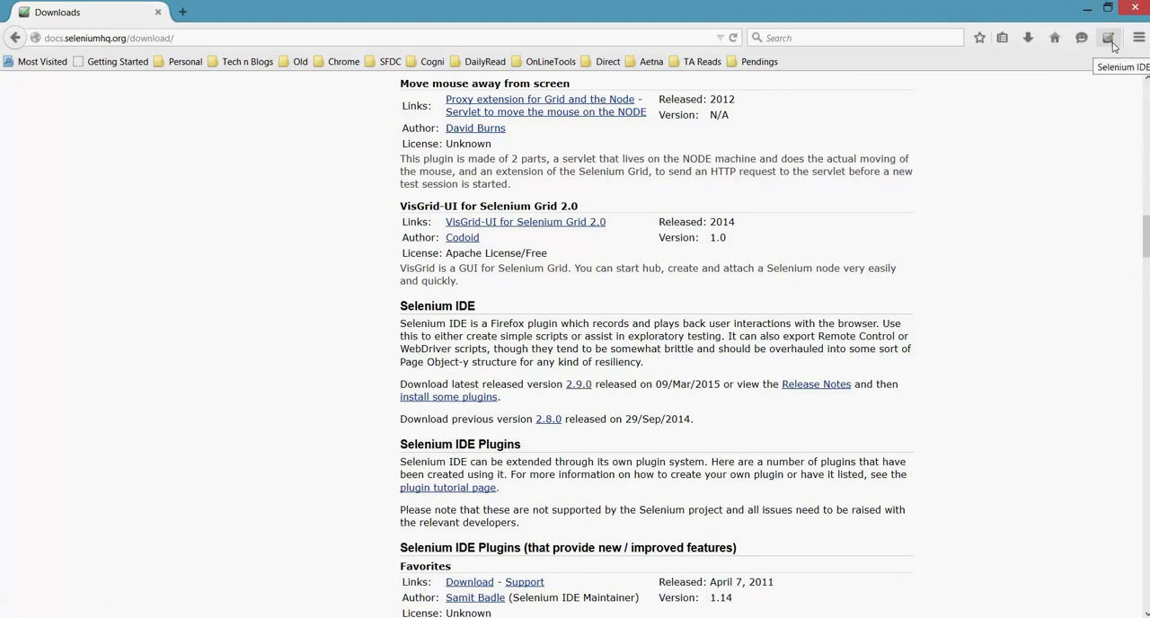
mouse_move(1103, 68)
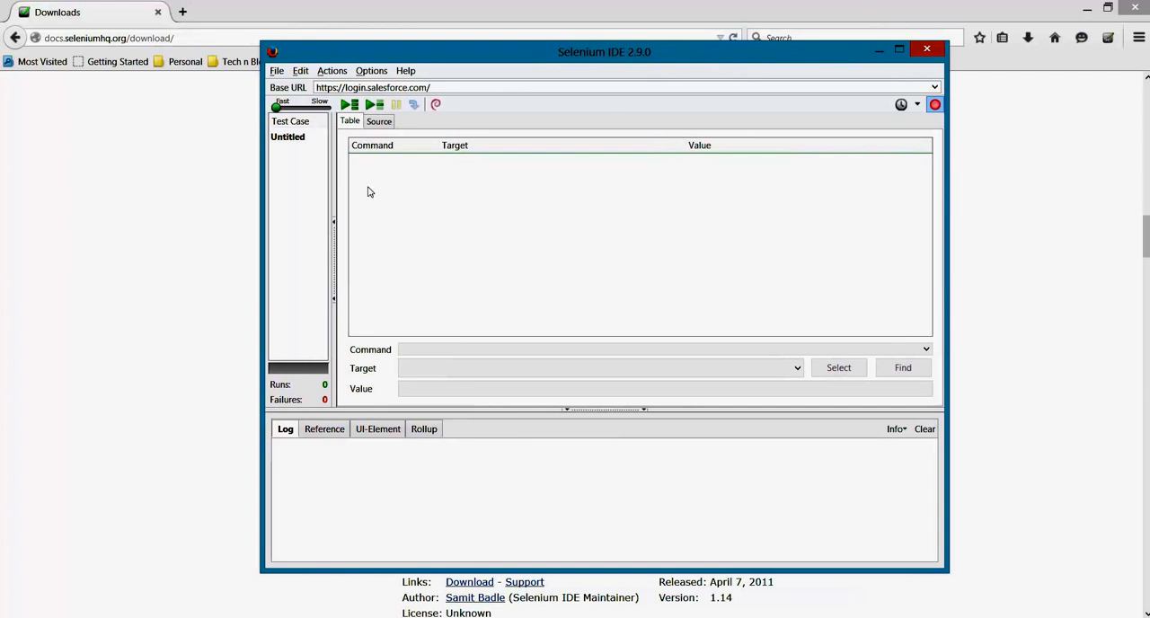
Step: Start a new test case in Selenium IDE and clear the execution log
left_click(277, 72)
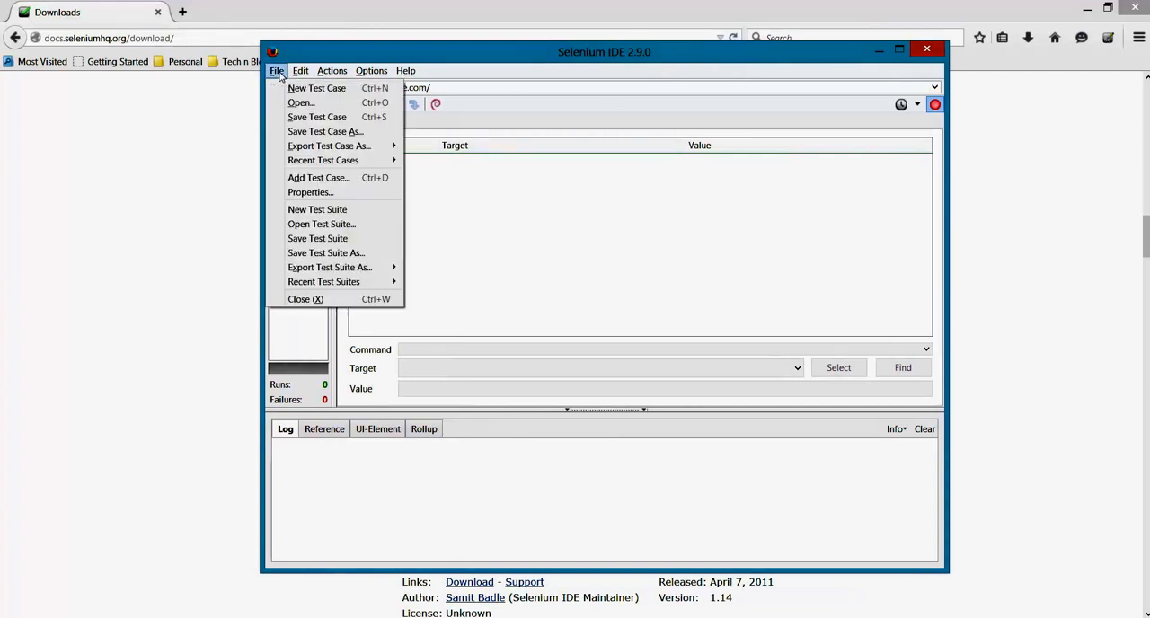
mouse_move(302, 103)
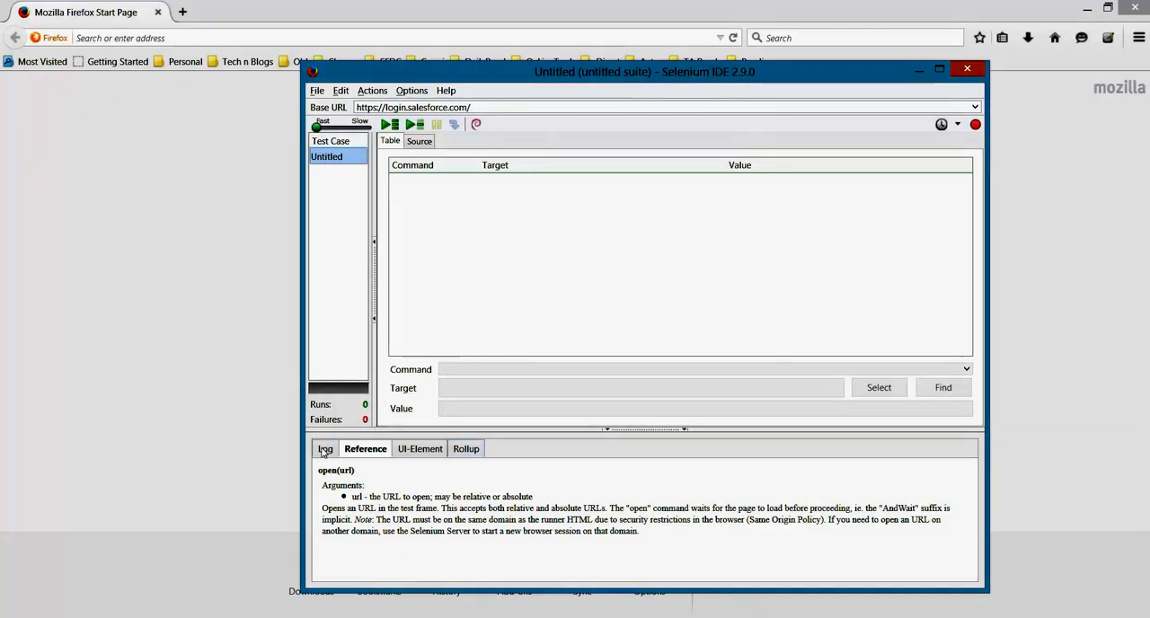
left_click(326, 448)
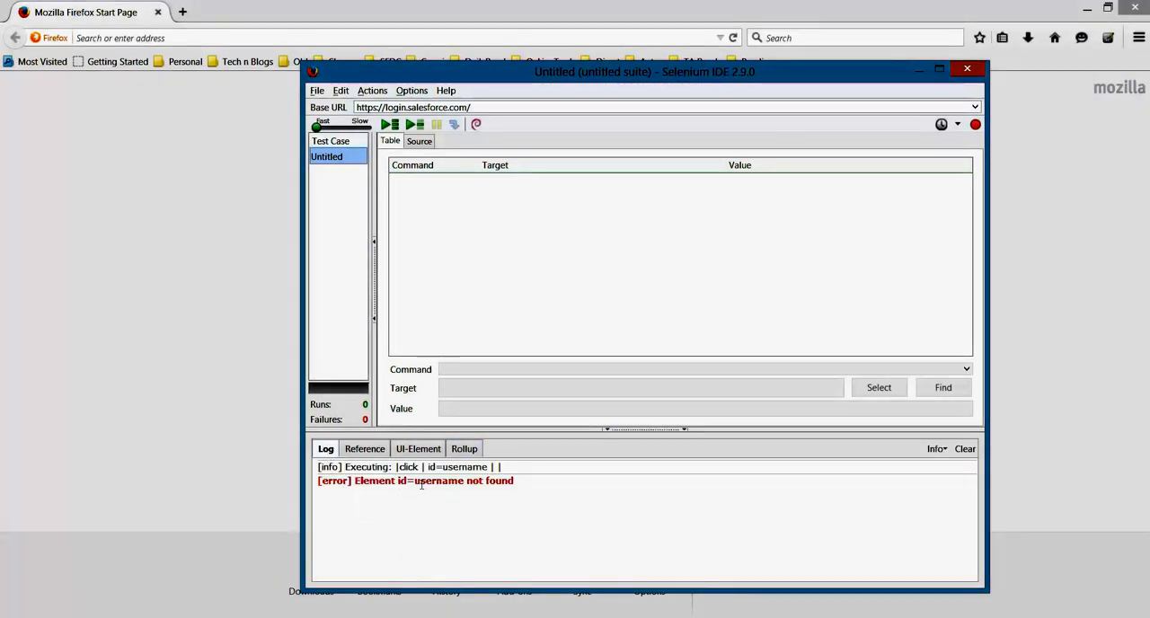
left_click(964, 448)
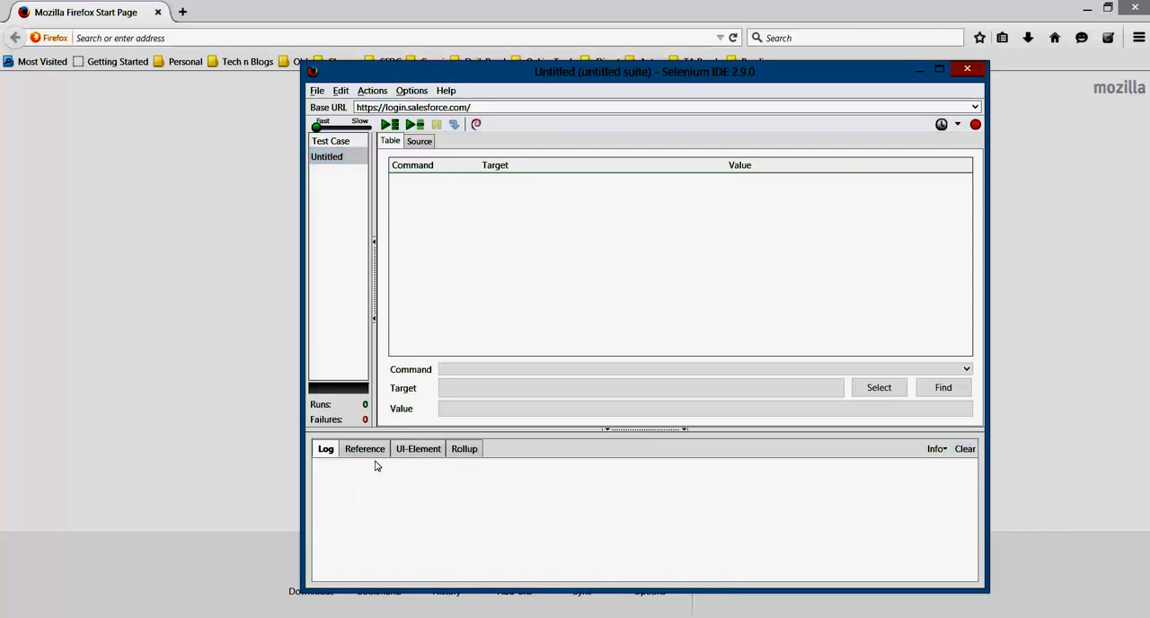
mouse_move(434, 313)
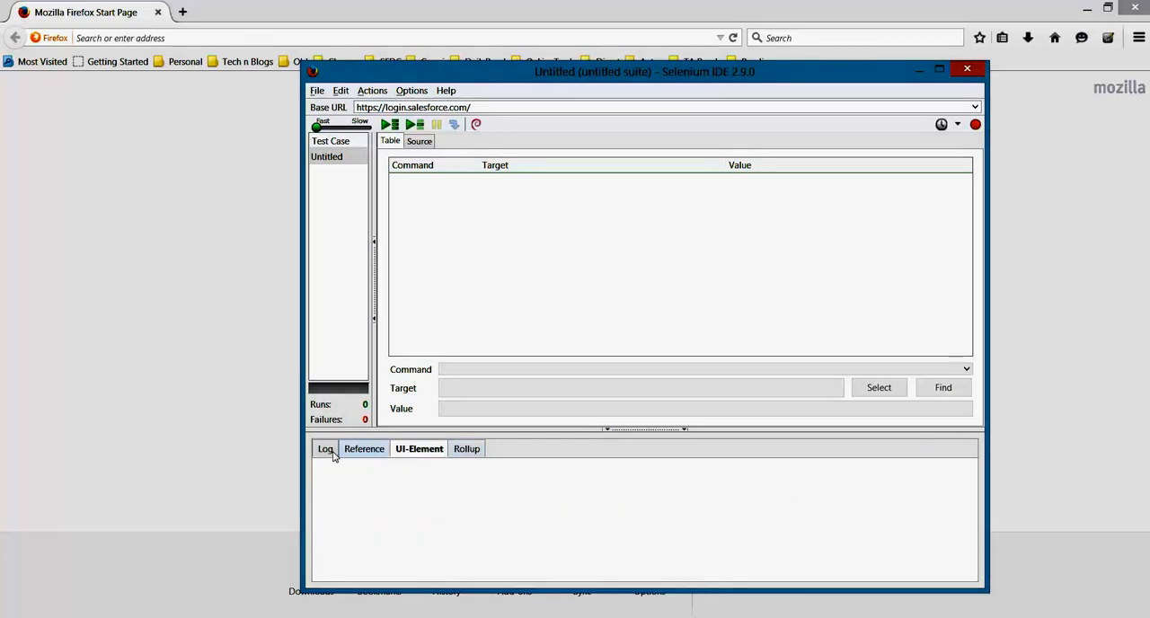
left_click(326, 447)
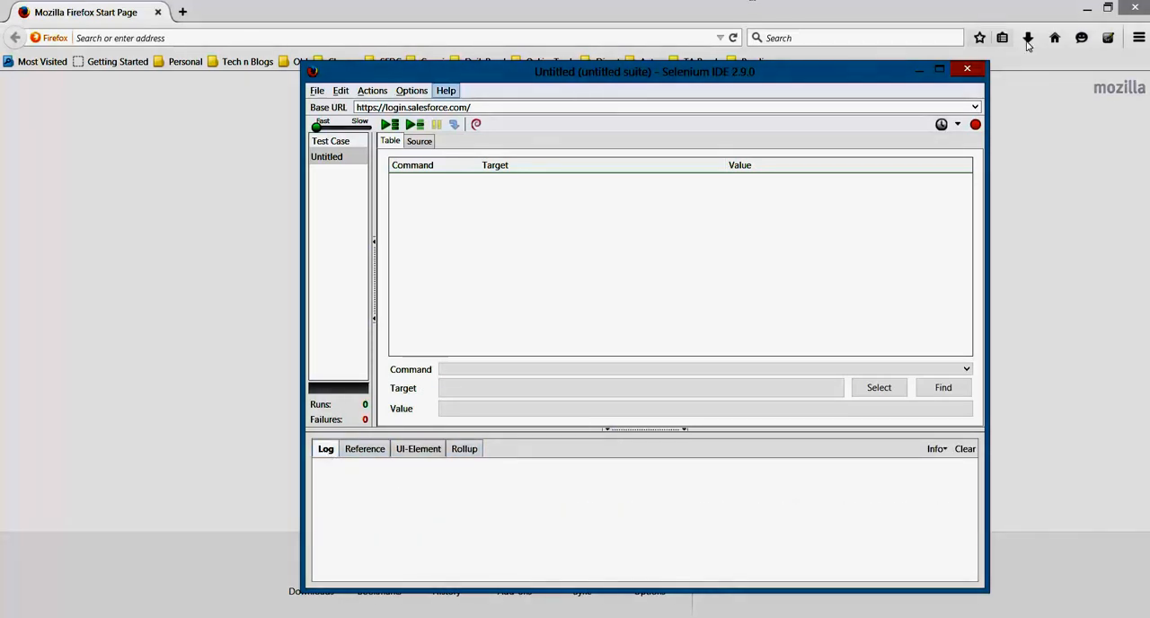
mouse_move(975, 124)
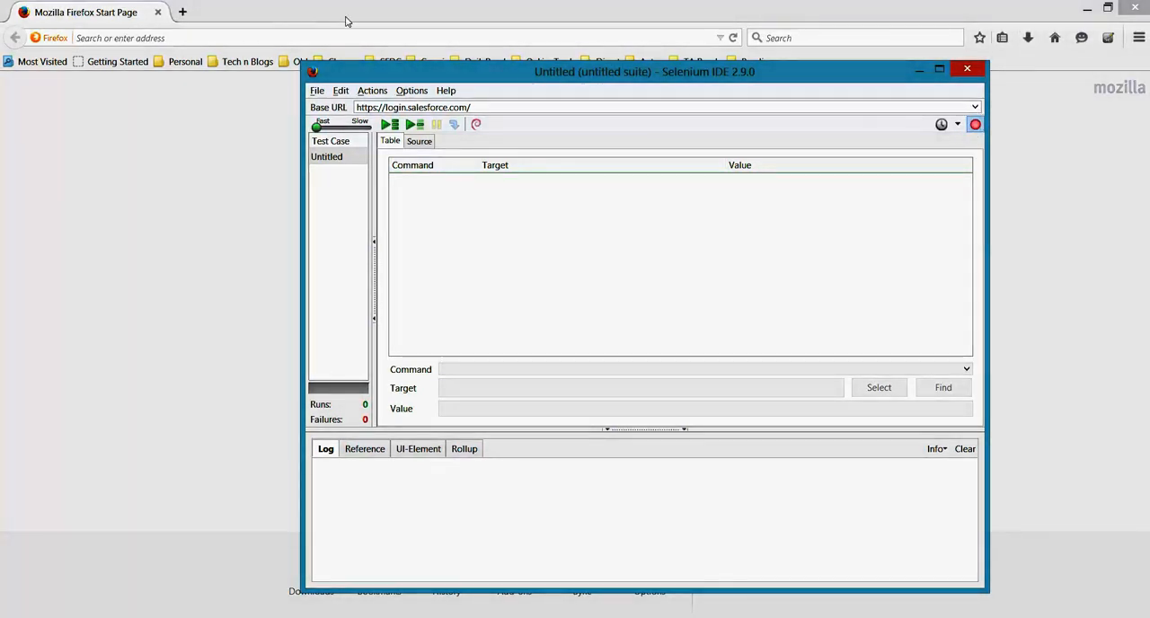
Step: Navigate Firefox to login.salesforce.com
left_click(967, 68)
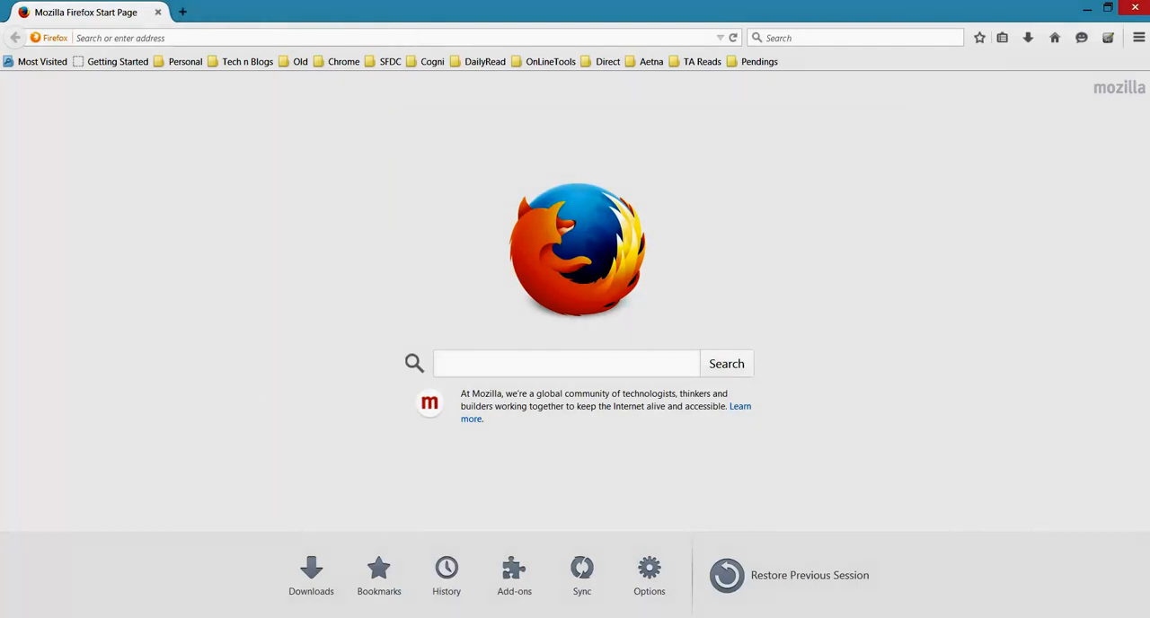
left_click(276, 38)
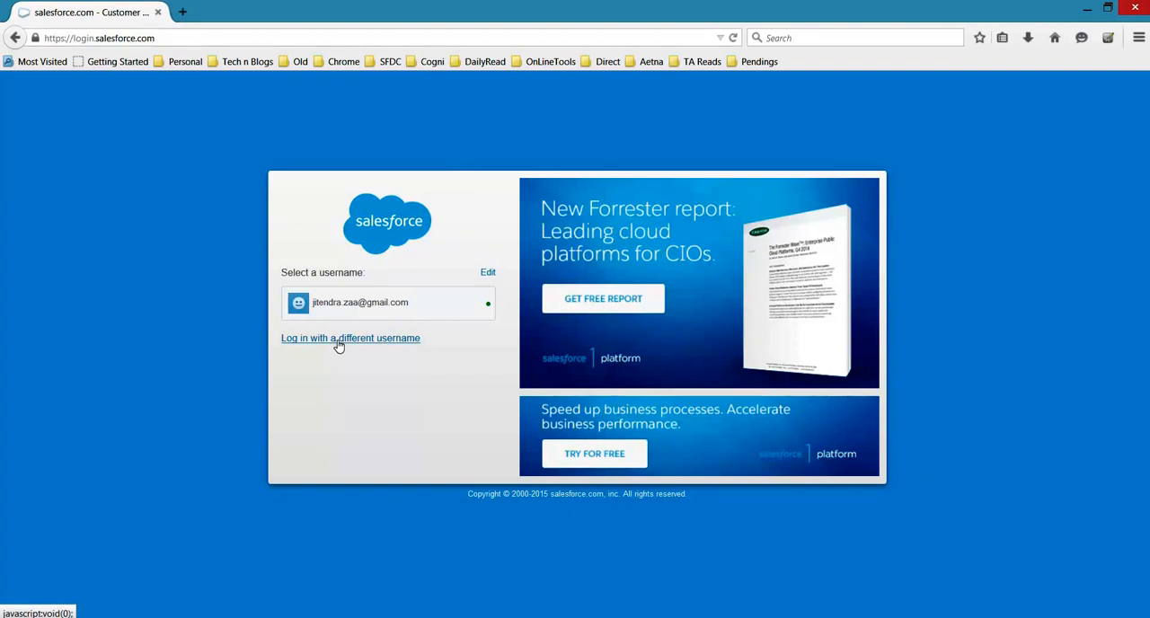
Step: Enter the jitendra username and its password and submit the Salesforce login
left_click(350, 338)
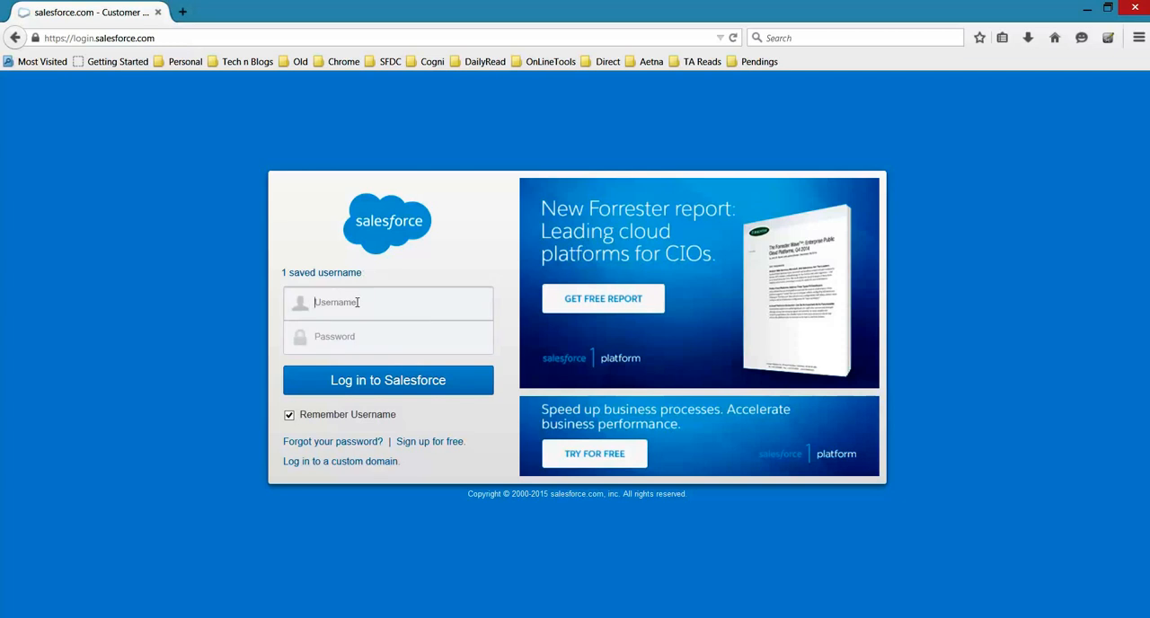
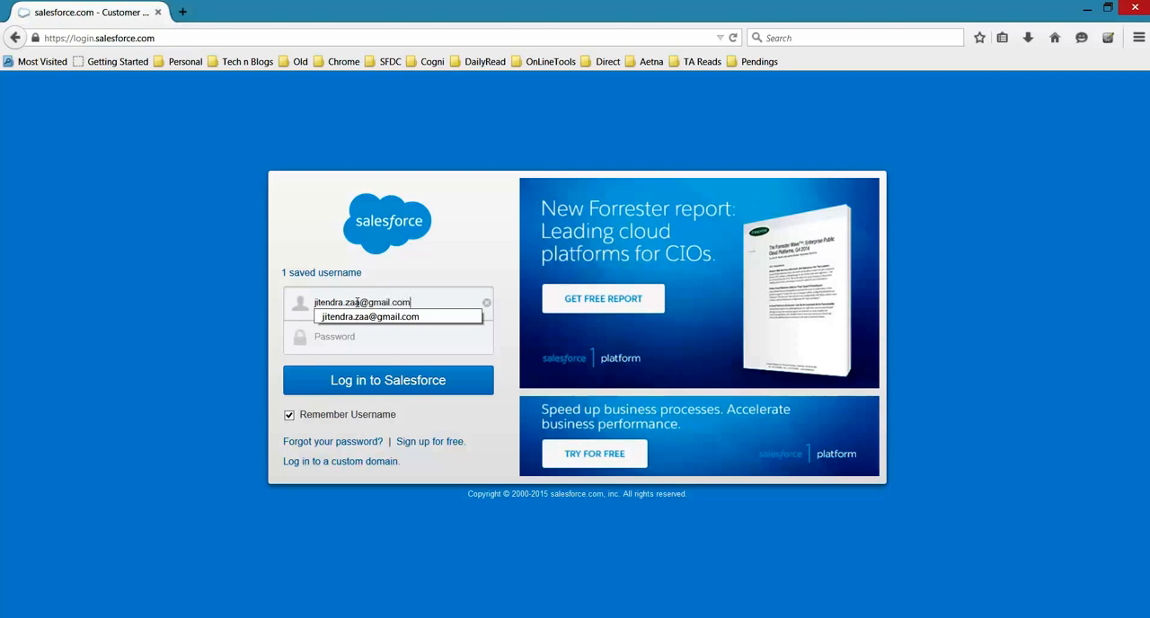
left_click(377, 336)
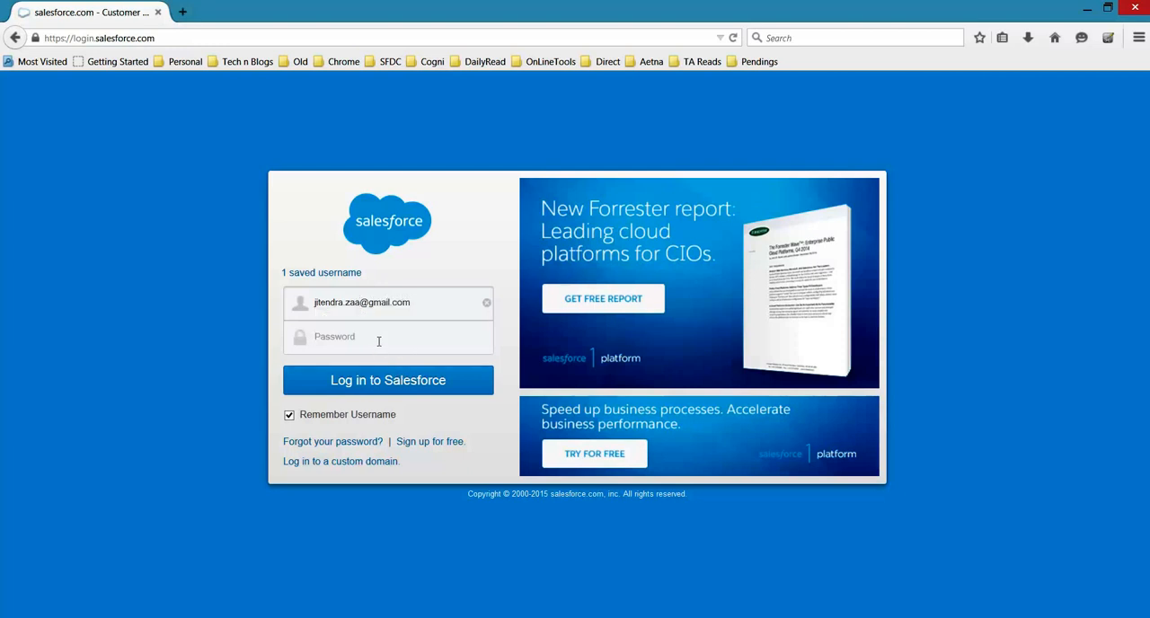
type("••")
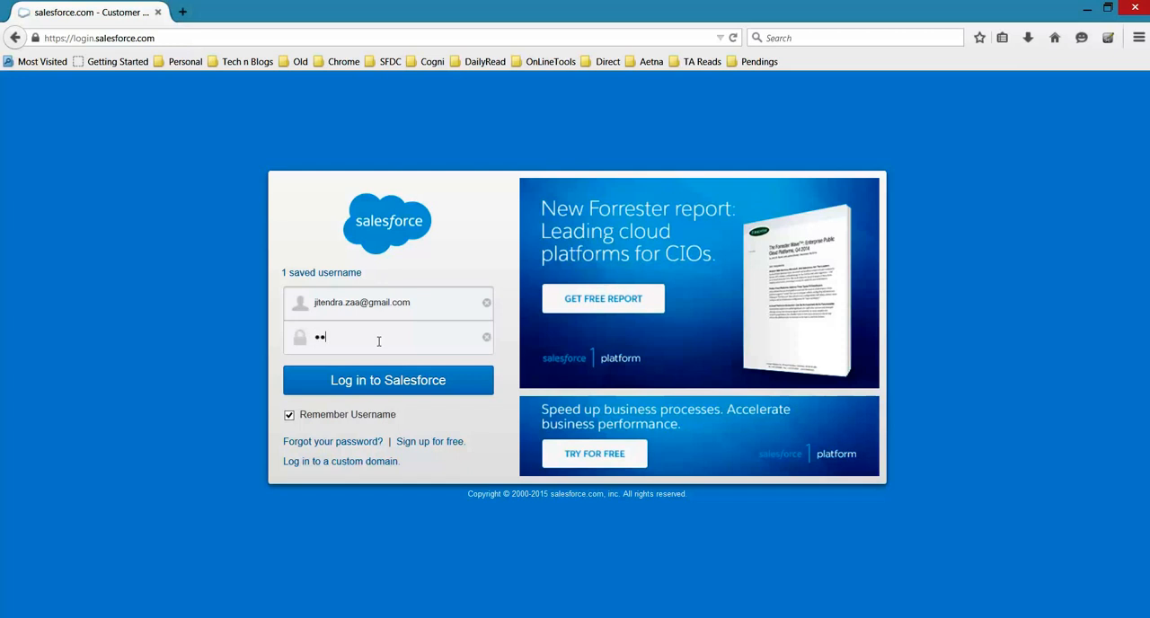
type("••")
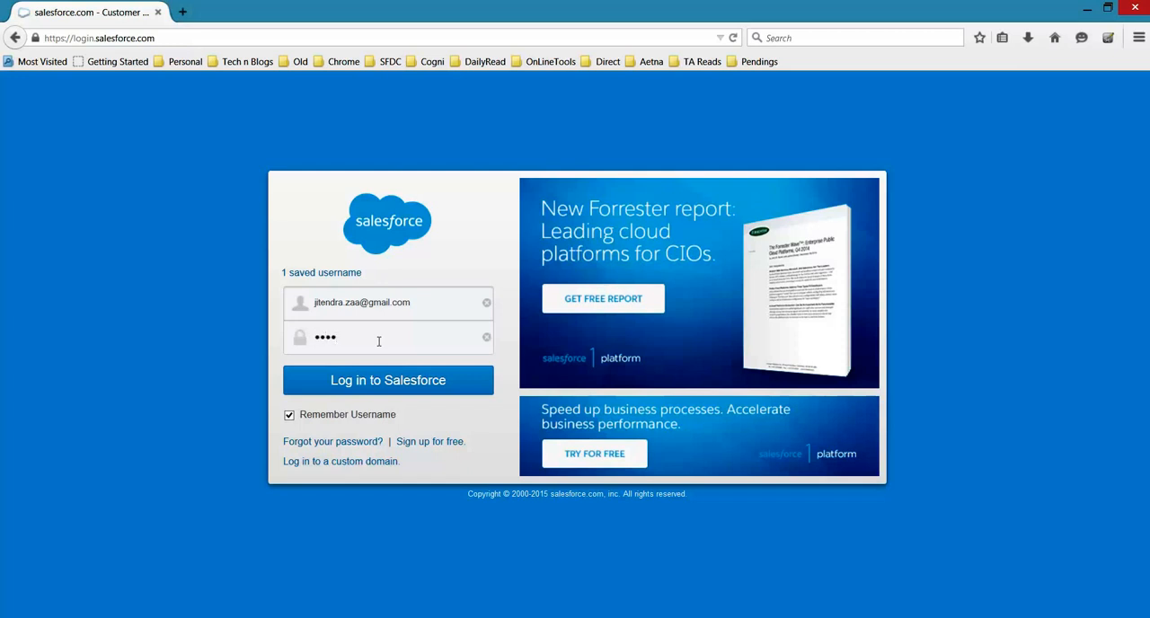
type("password")
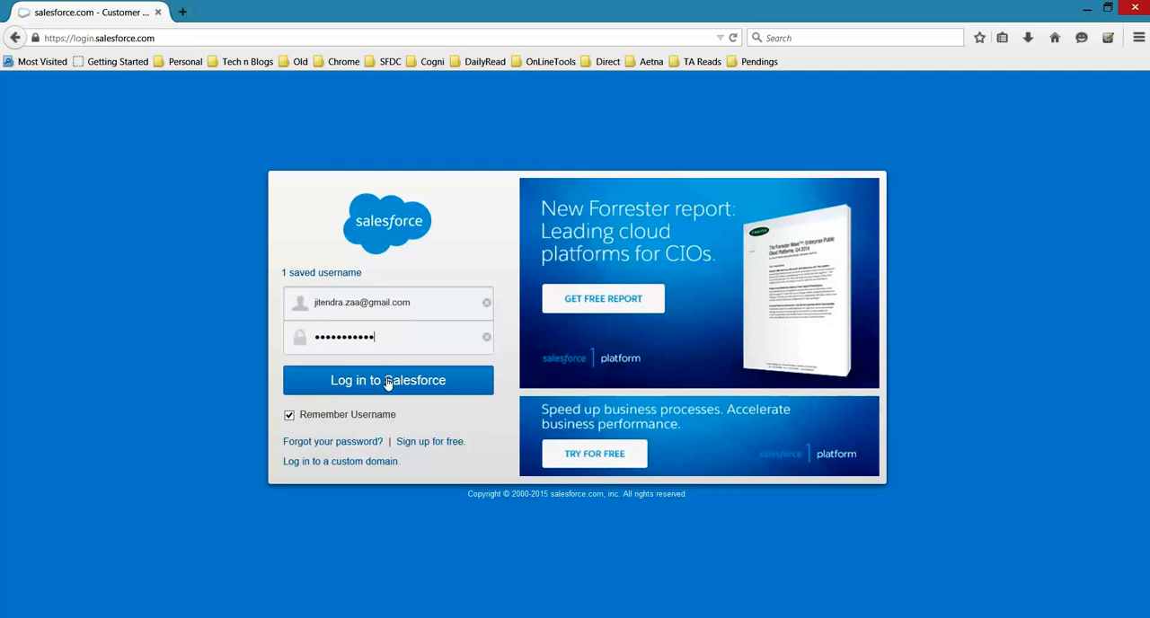
left_click(389, 381)
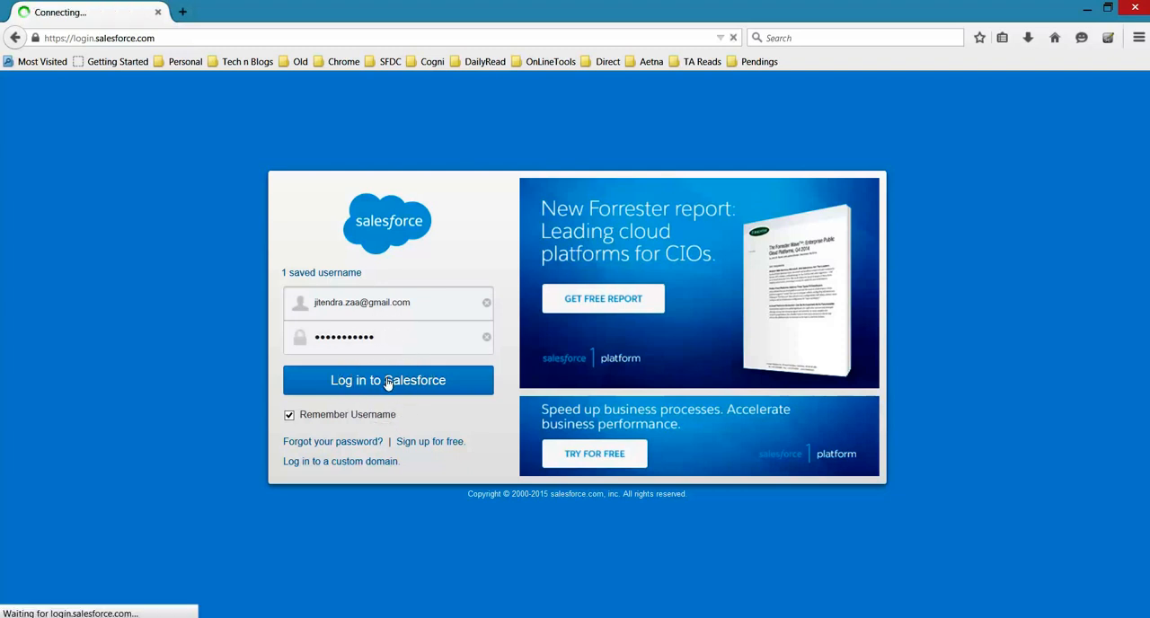
left_click(388, 381)
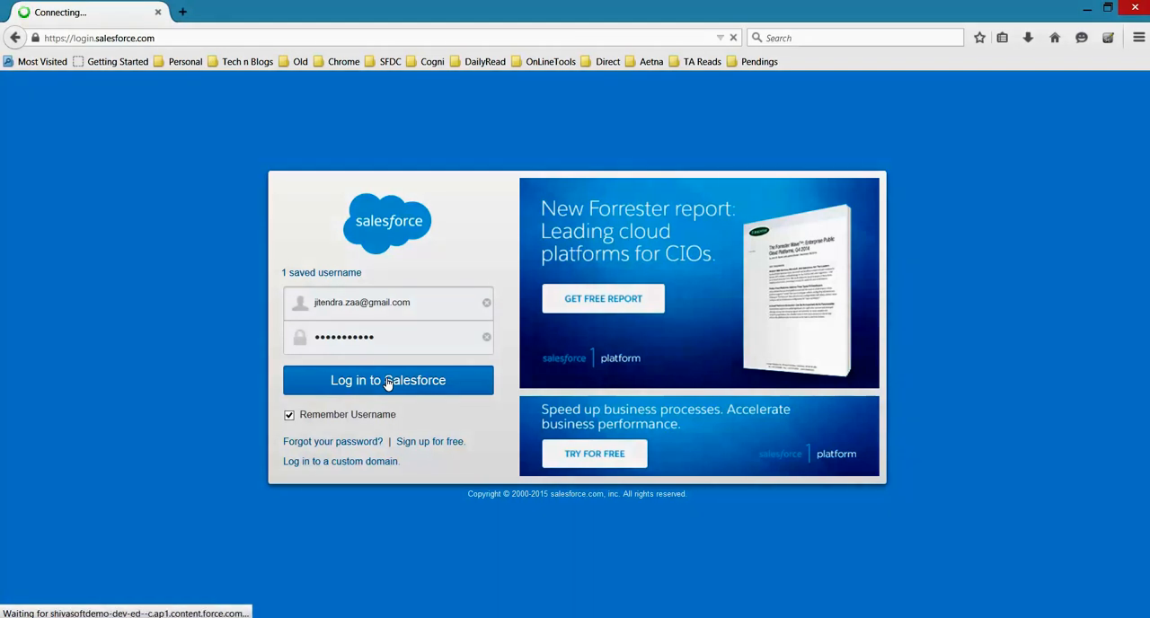
Step: Open Opportunities through the All Tabs (+) list while Selenium IDE records the clicks
left_click(388, 381)
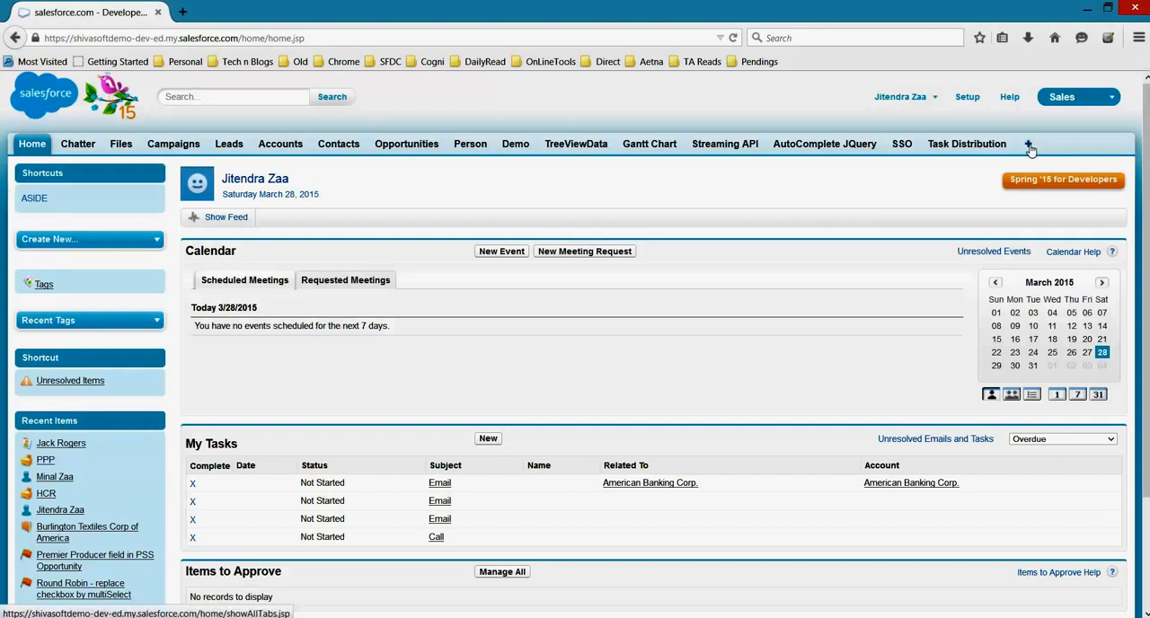
mouse_move(1028, 144)
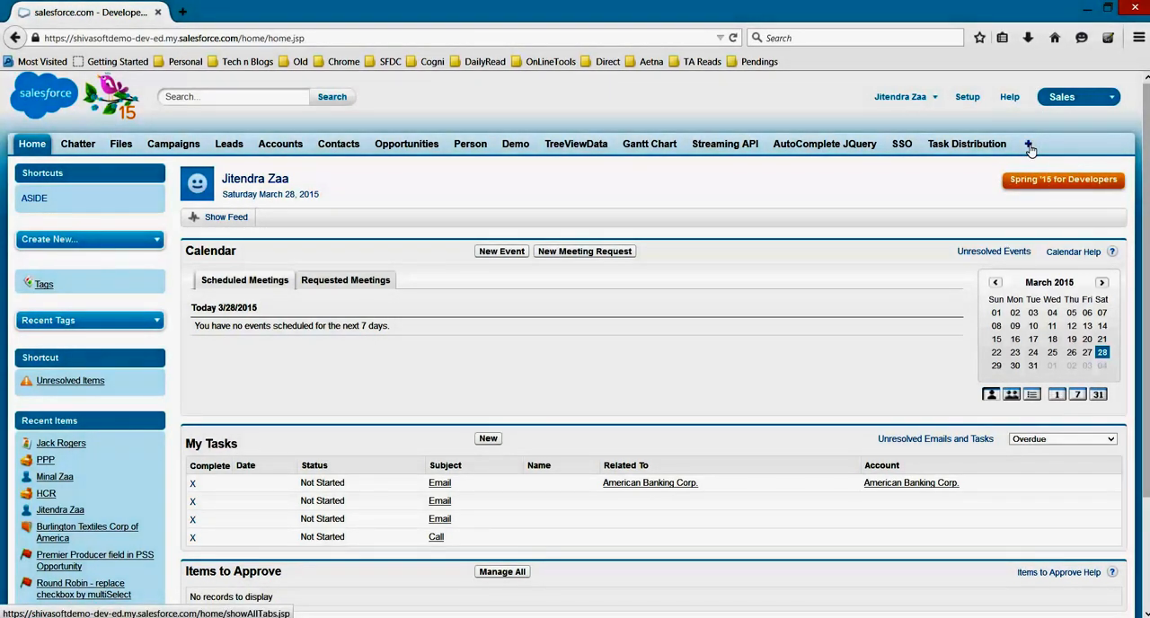
left_click(1027, 144)
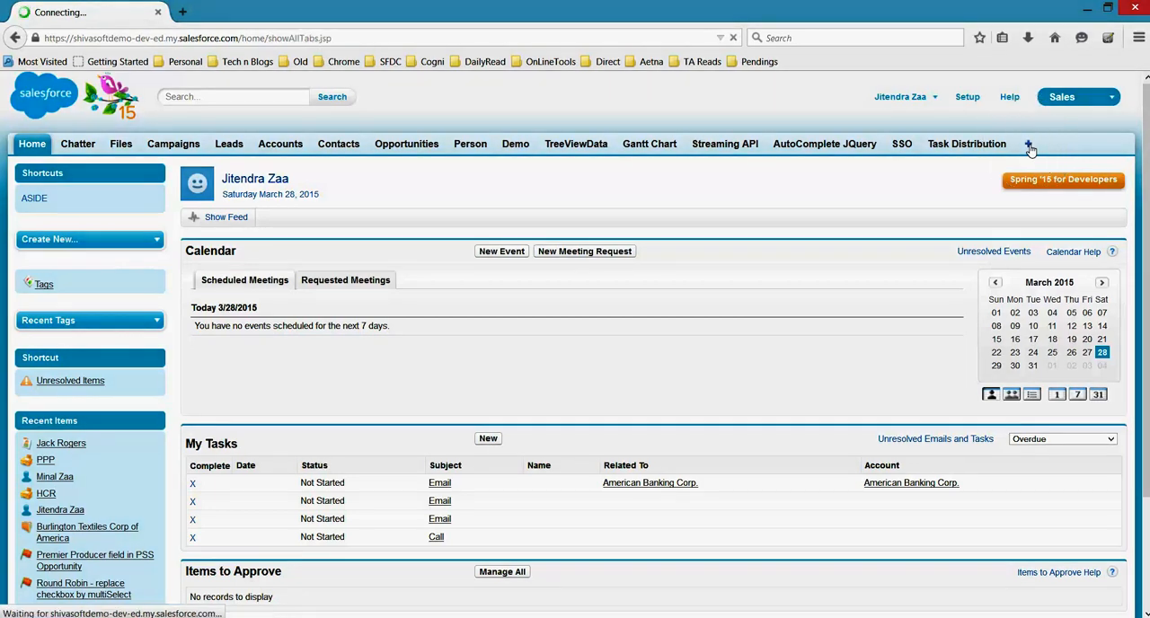
left_click(1028, 144)
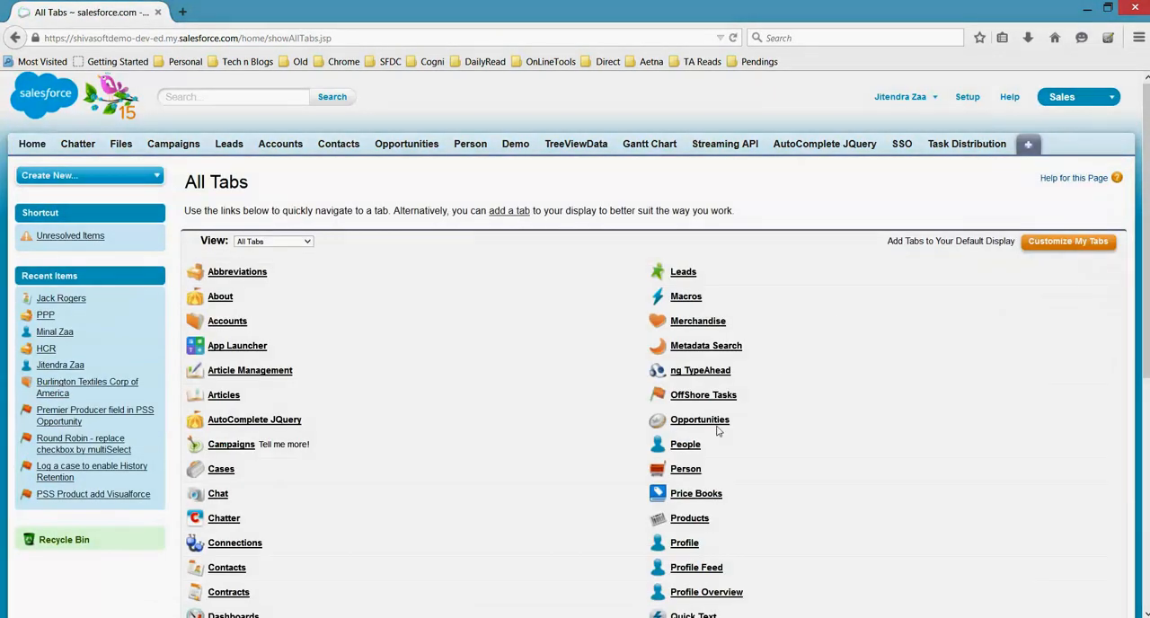
mouse_move(700, 421)
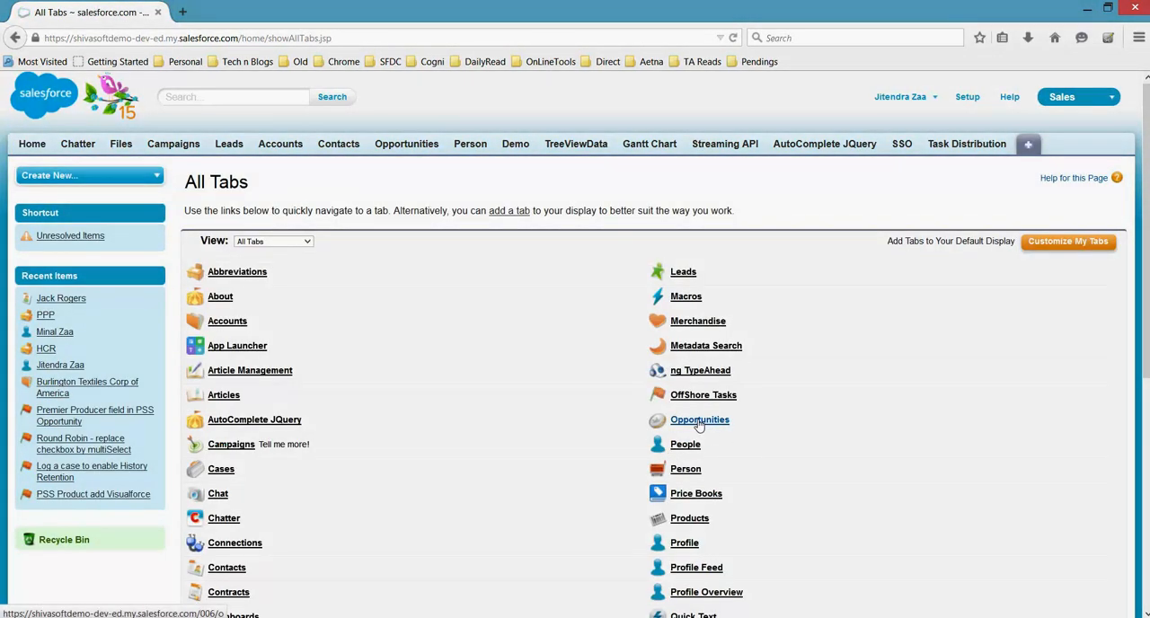
left_click(699, 420)
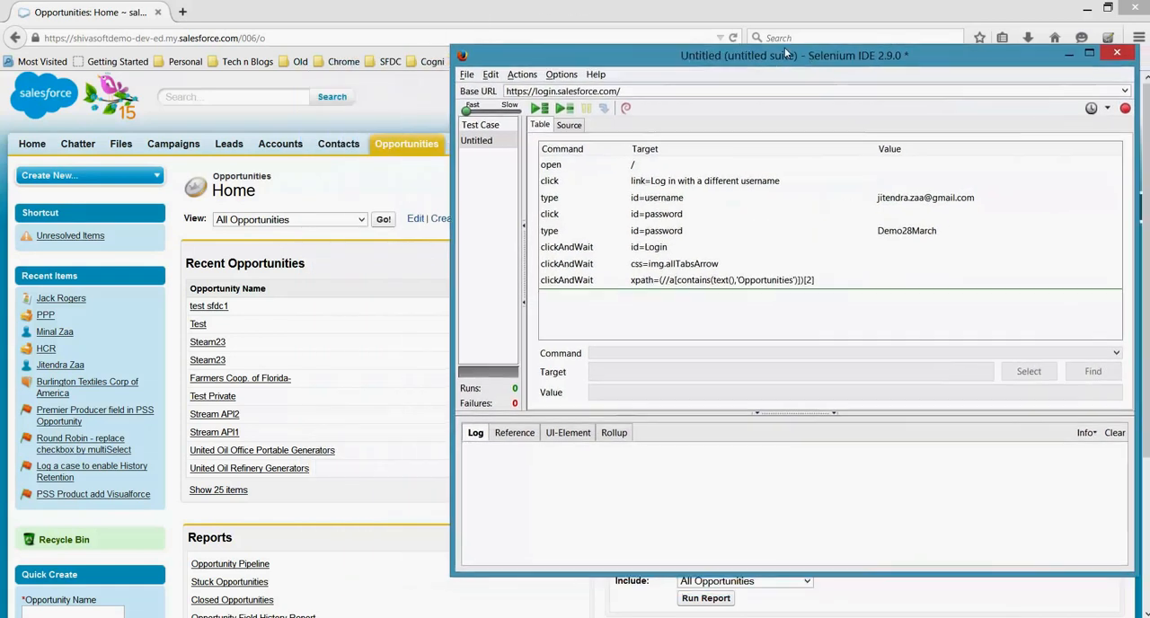
left_click_drag(790, 54, 766, 50)
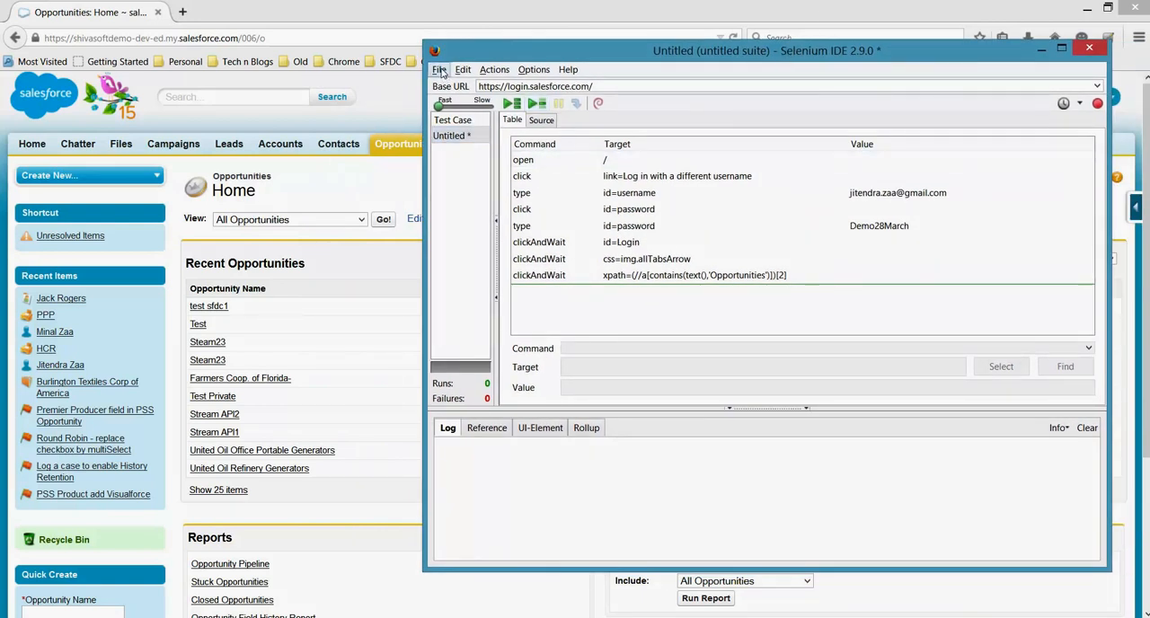
Step: Save the recorded test case as 'Hello World.html'
left_click(438, 68)
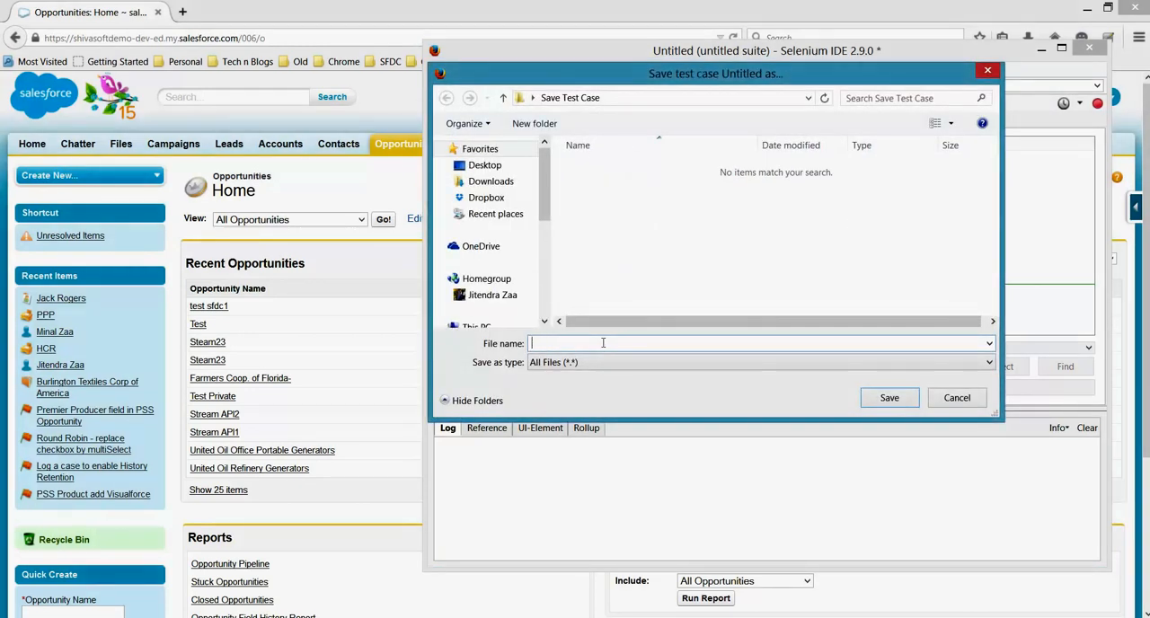
type("Hello World.html")
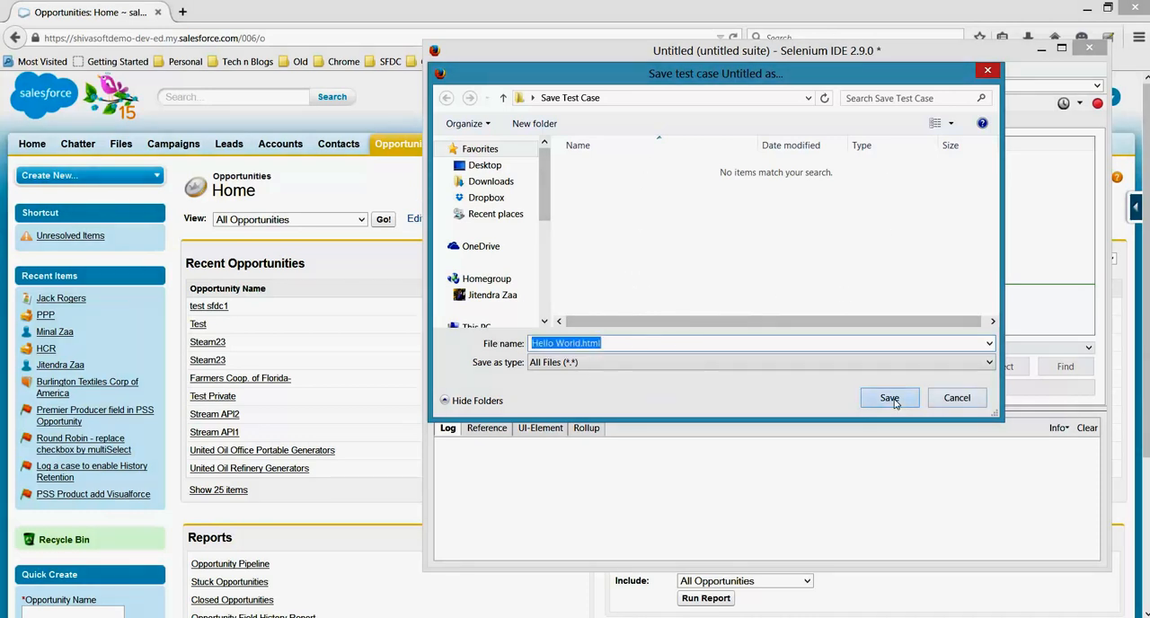
left_click(888, 399)
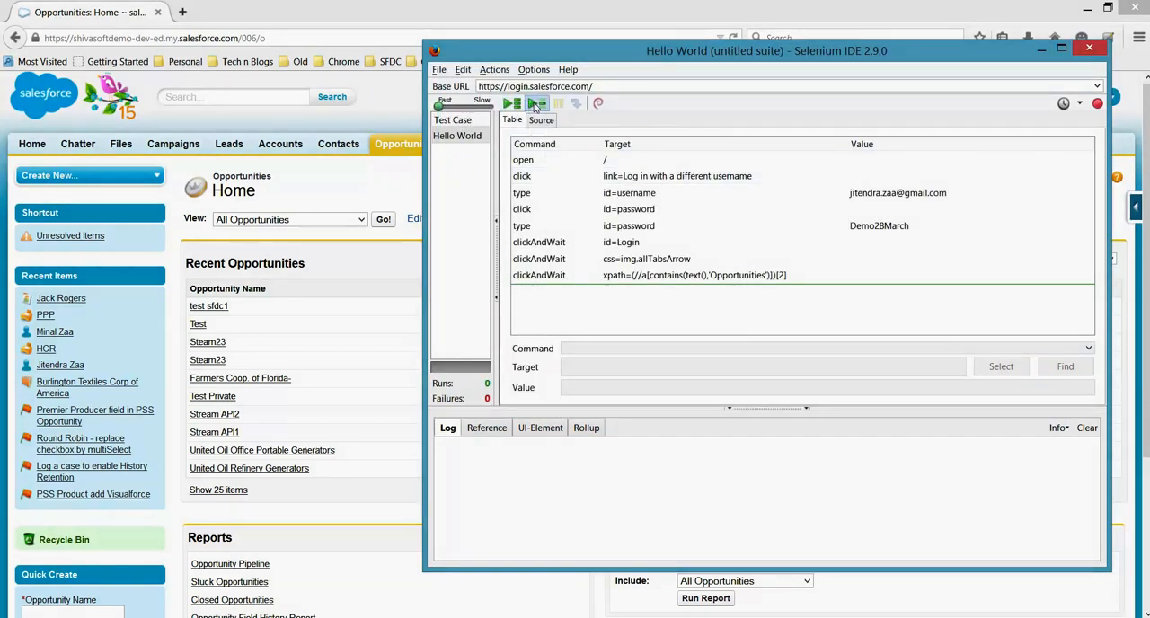
Step: Play the Hello World test; it fails with img.allTabsArrow element not found
left_click(510, 102)
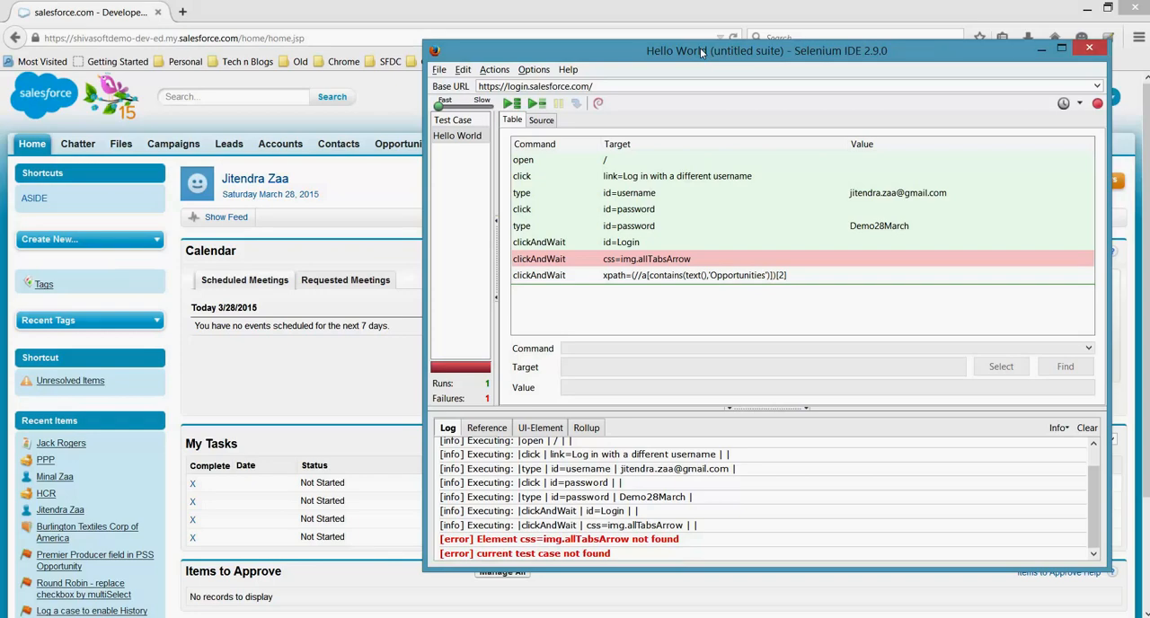
left_click(1060, 48)
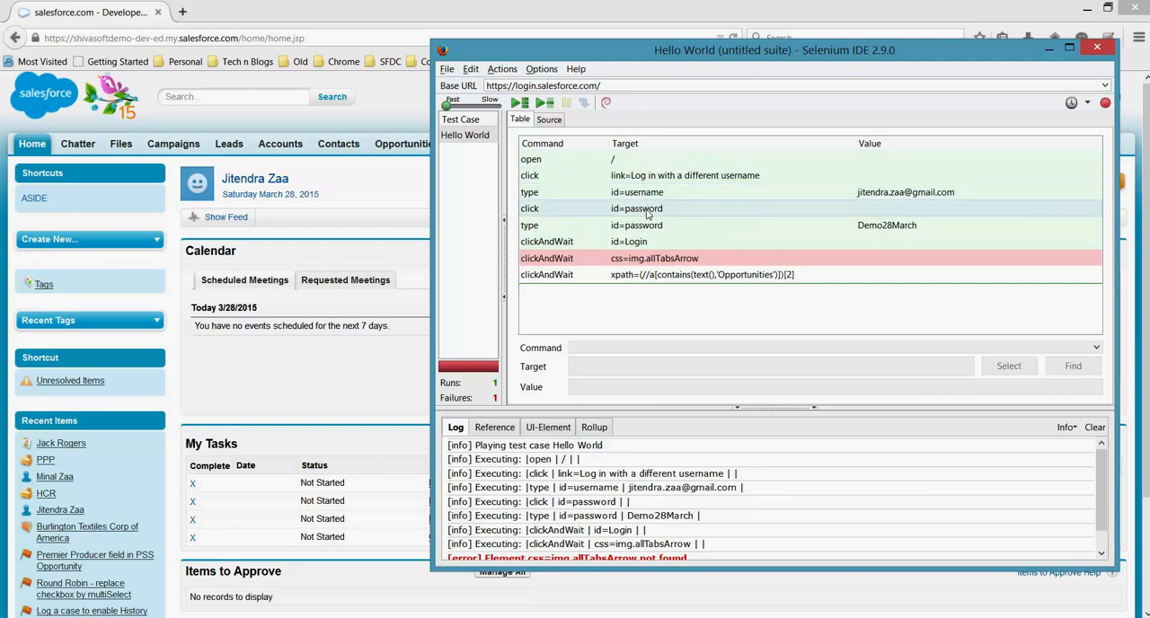
Step: Select the failing clickAndWait css=img.allTabsArrow row for editing
right_click(636, 208)
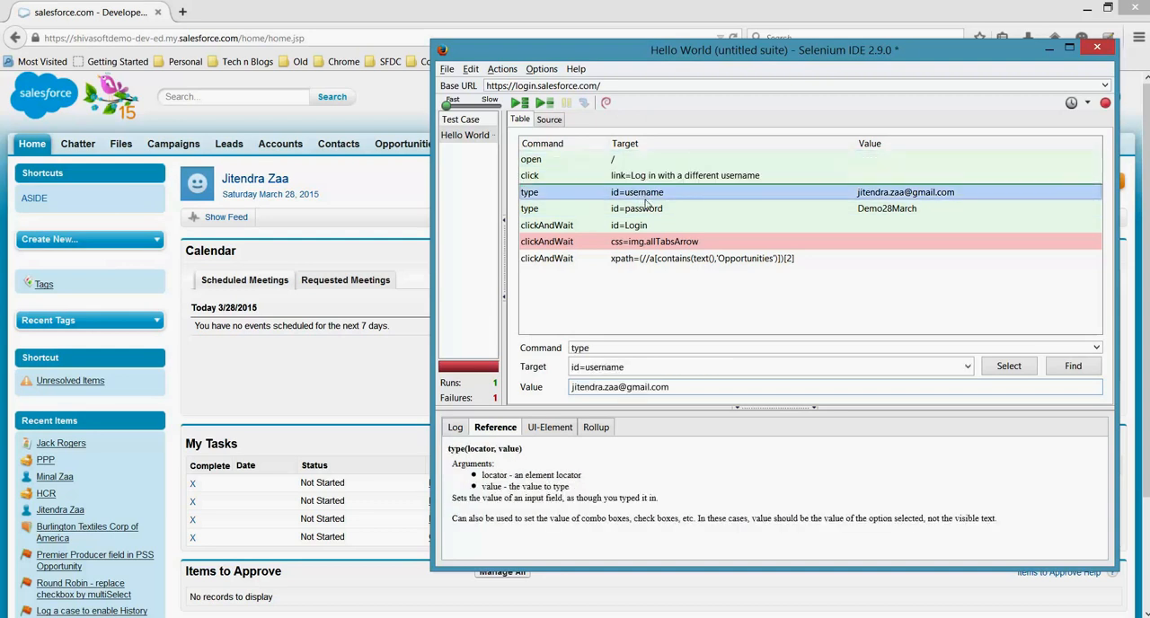
left_click(629, 224)
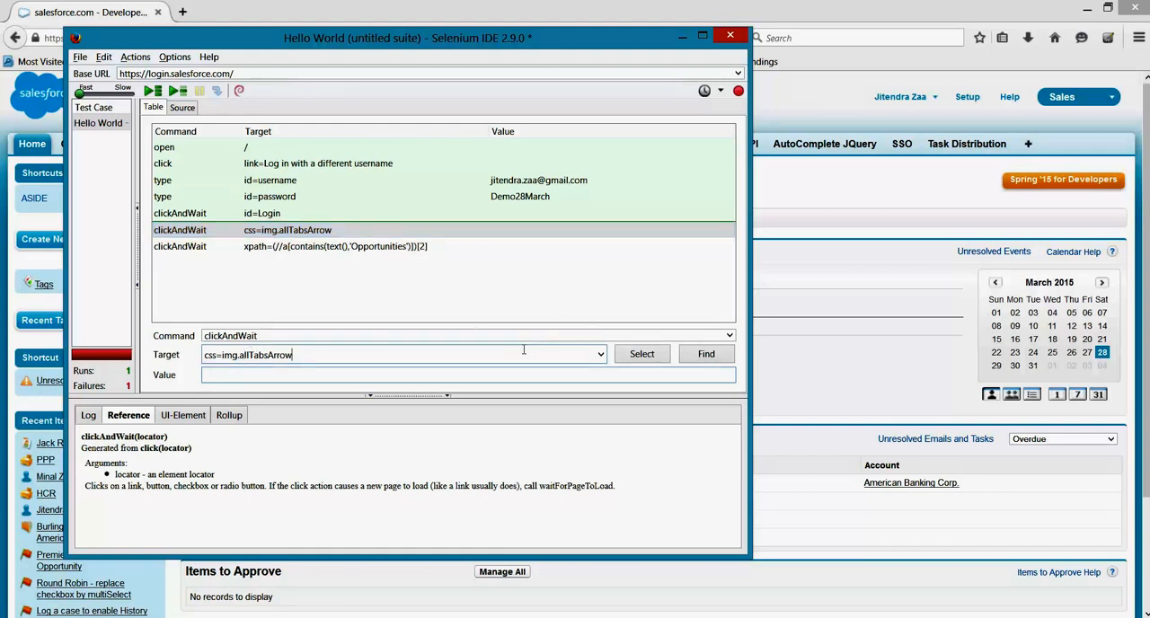
Step: Edit the All Tabs step's Target and list its alternative locators
left_click(641, 352)
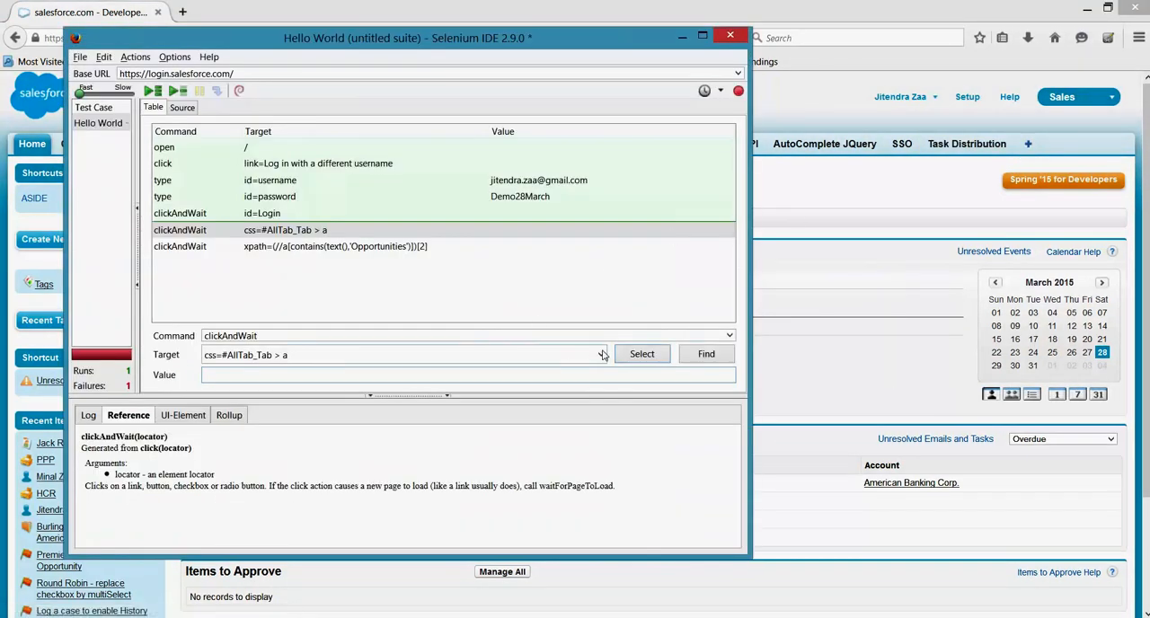
left_click(600, 354)
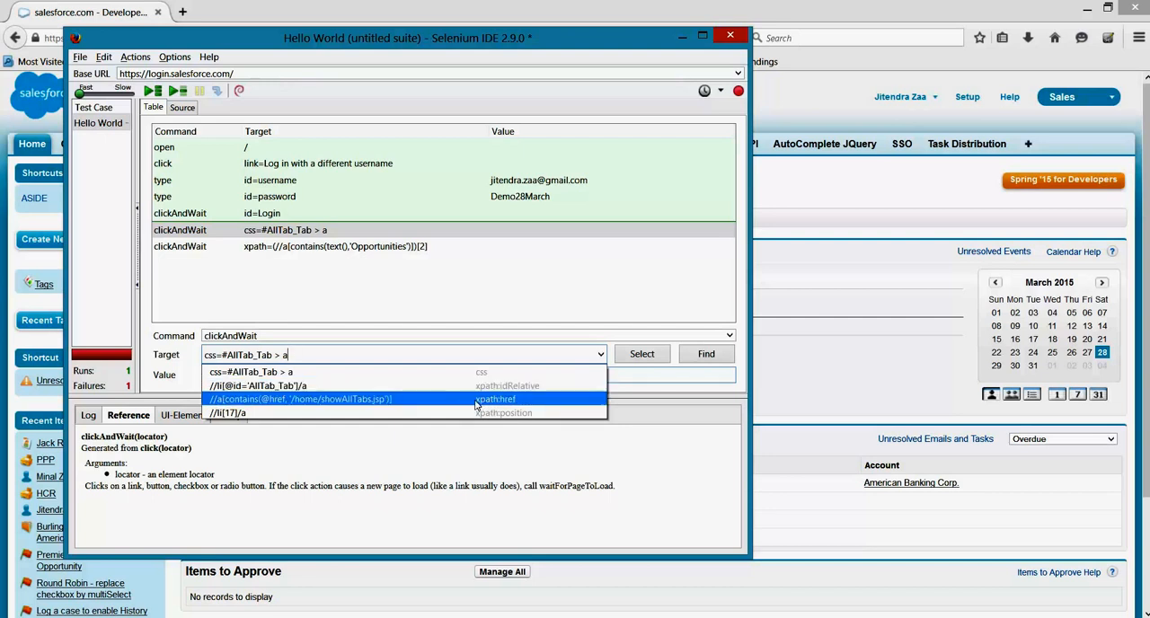
mouse_move(356, 403)
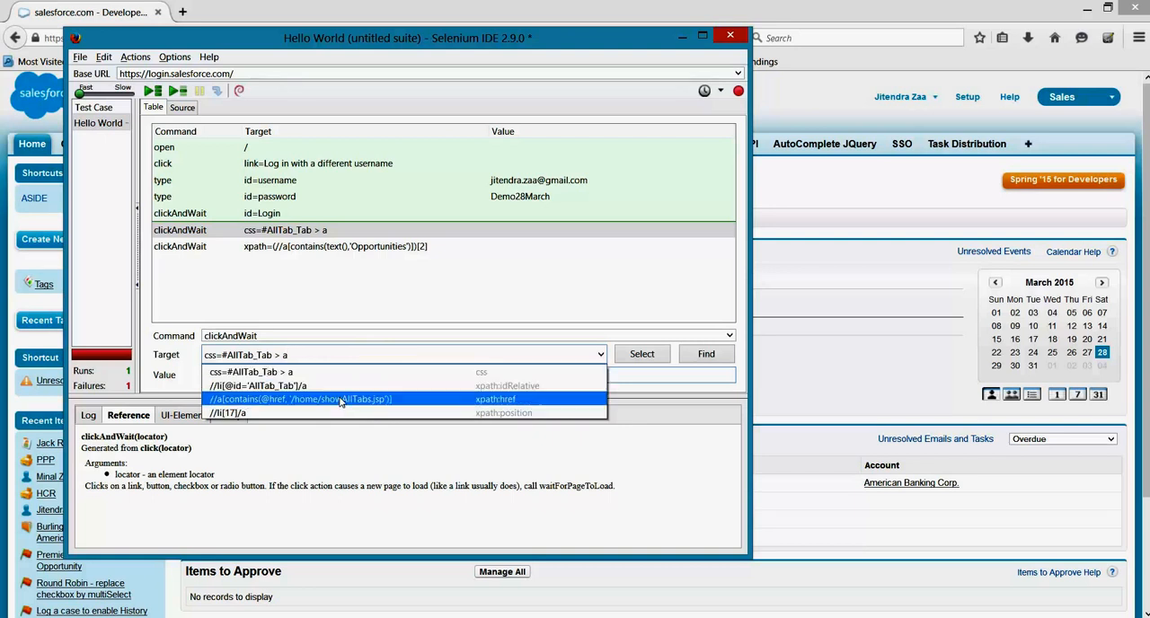
mouse_move(352, 390)
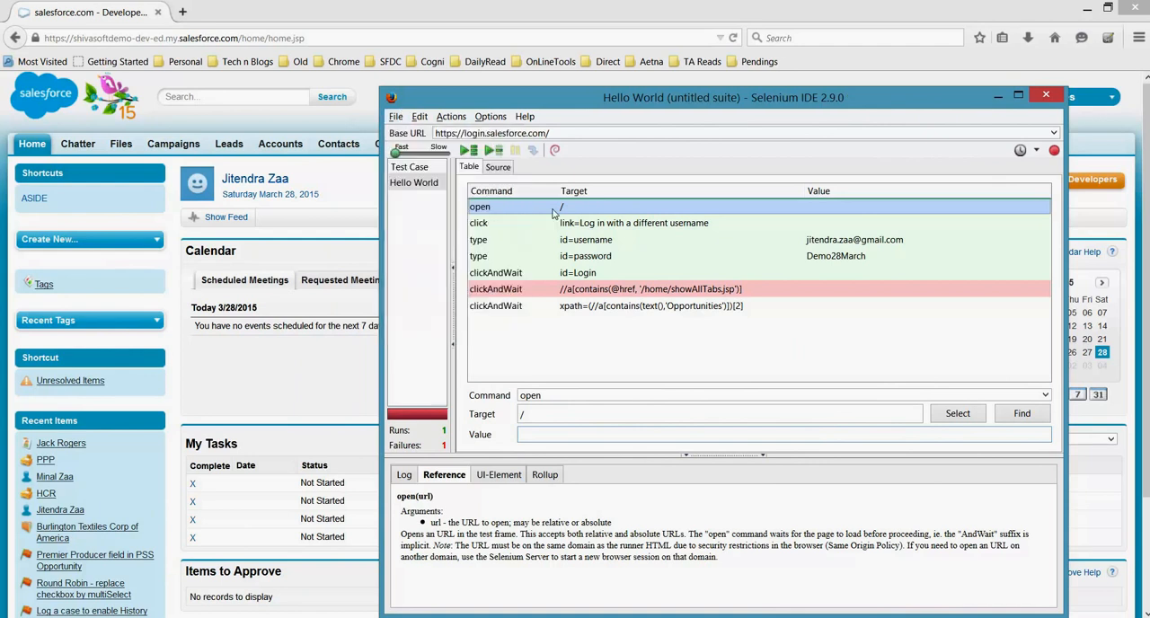
mouse_move(711, 312)
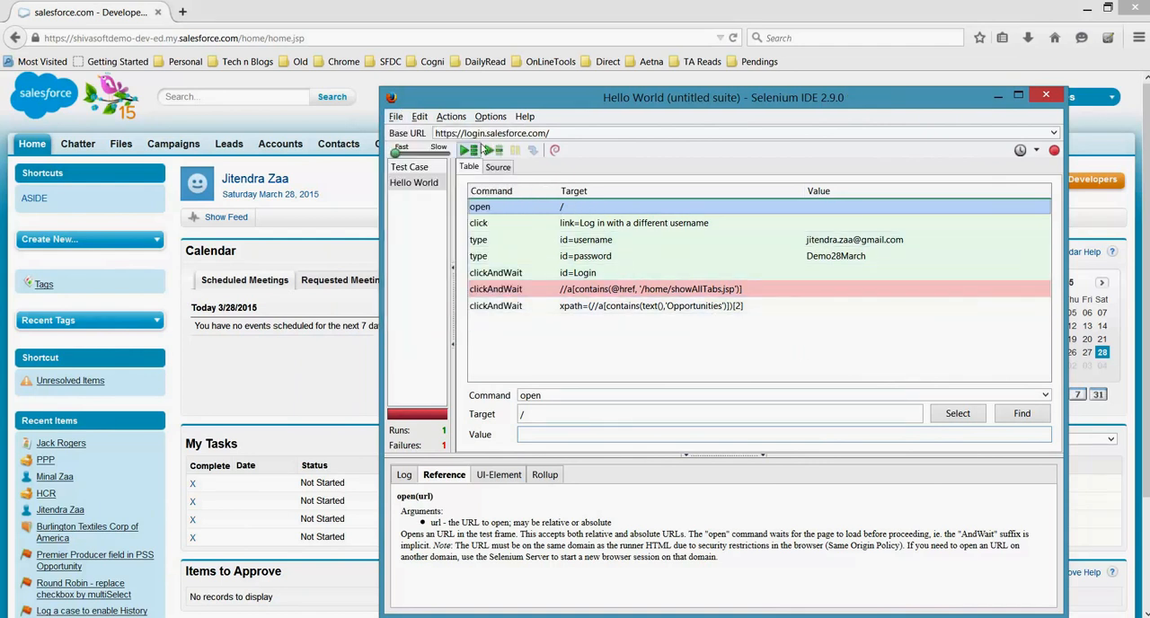
Step: Replay the Hello World test until it fails at the showAllTabs.jsp click step
left_click(467, 151)
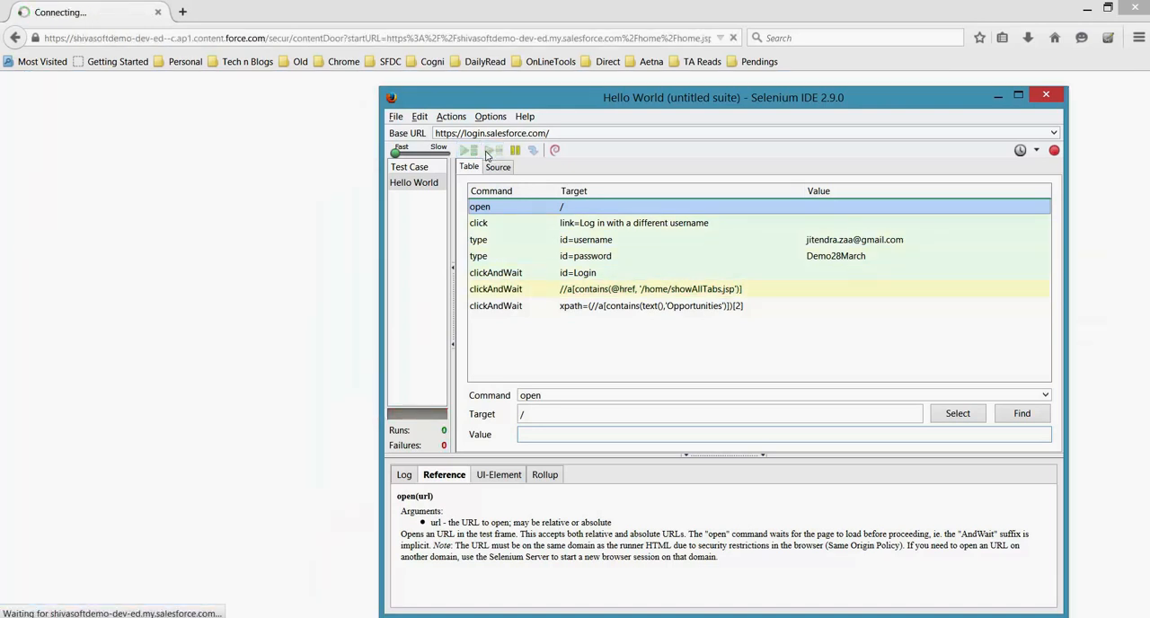
left_click(494, 151)
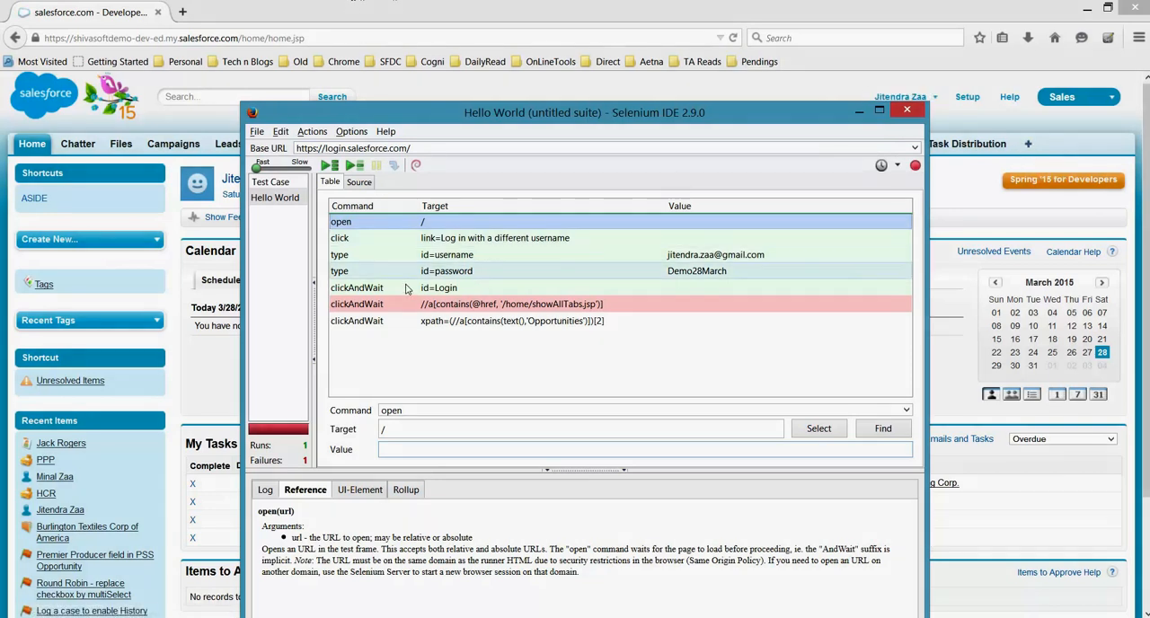
left_click(906, 108)
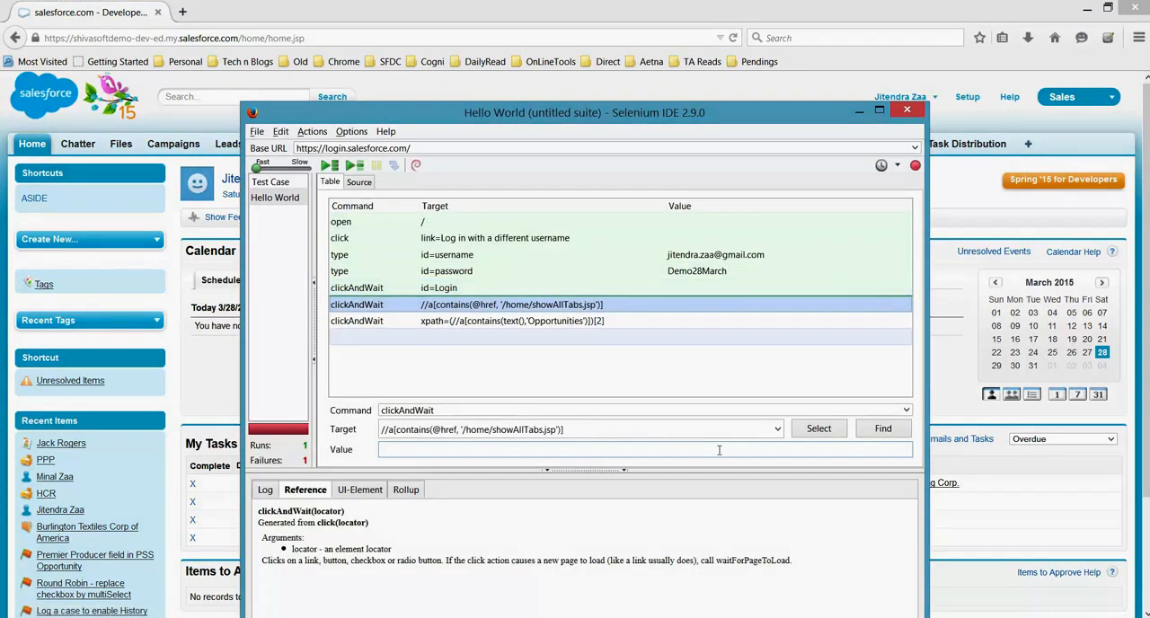
Step: Review the failing step's alternative locators and keep the href-based XPath
left_click(778, 427)
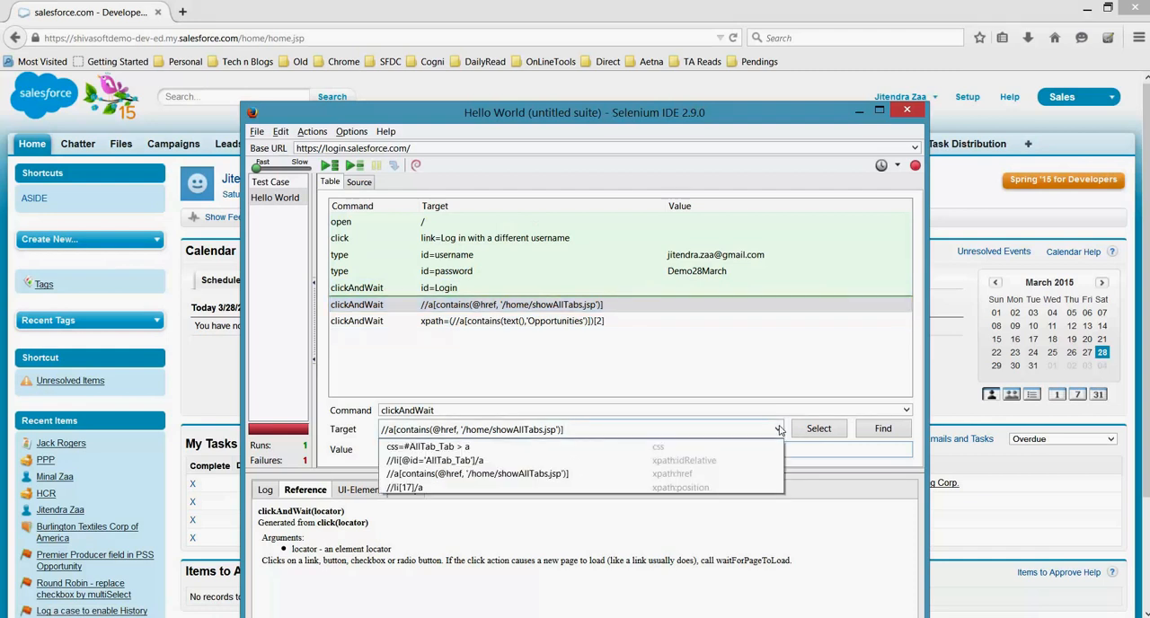
left_click(435, 460)
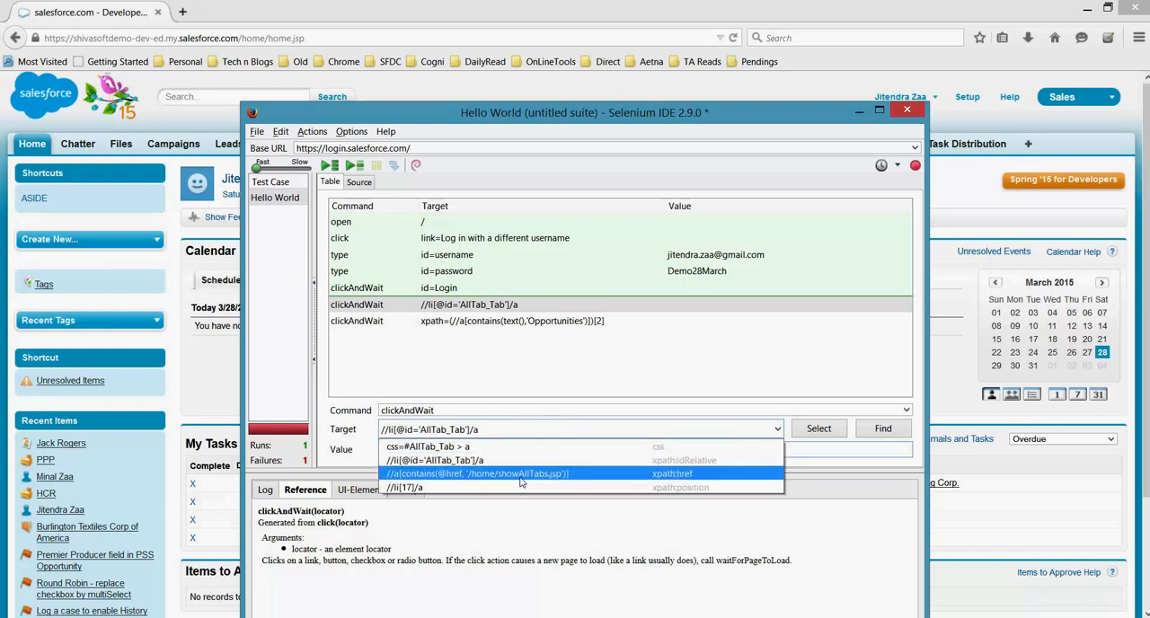
left_click(476, 474)
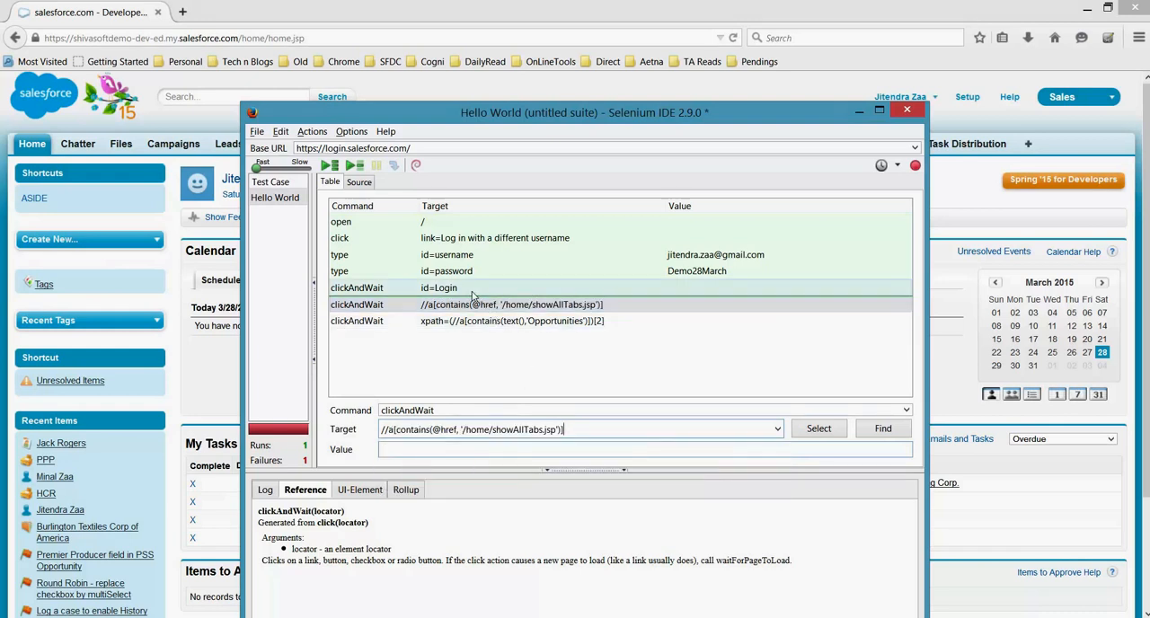
Step: Insert a new waitForElementPresent command before the All Tabs click step
right_click(470, 303)
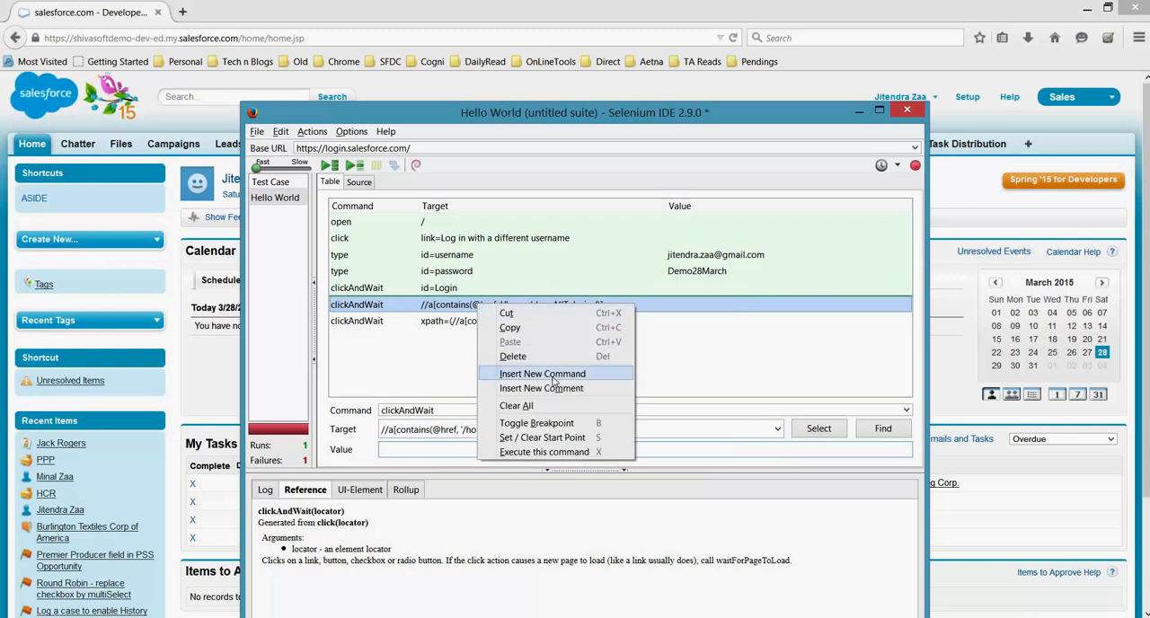
left_click(543, 374)
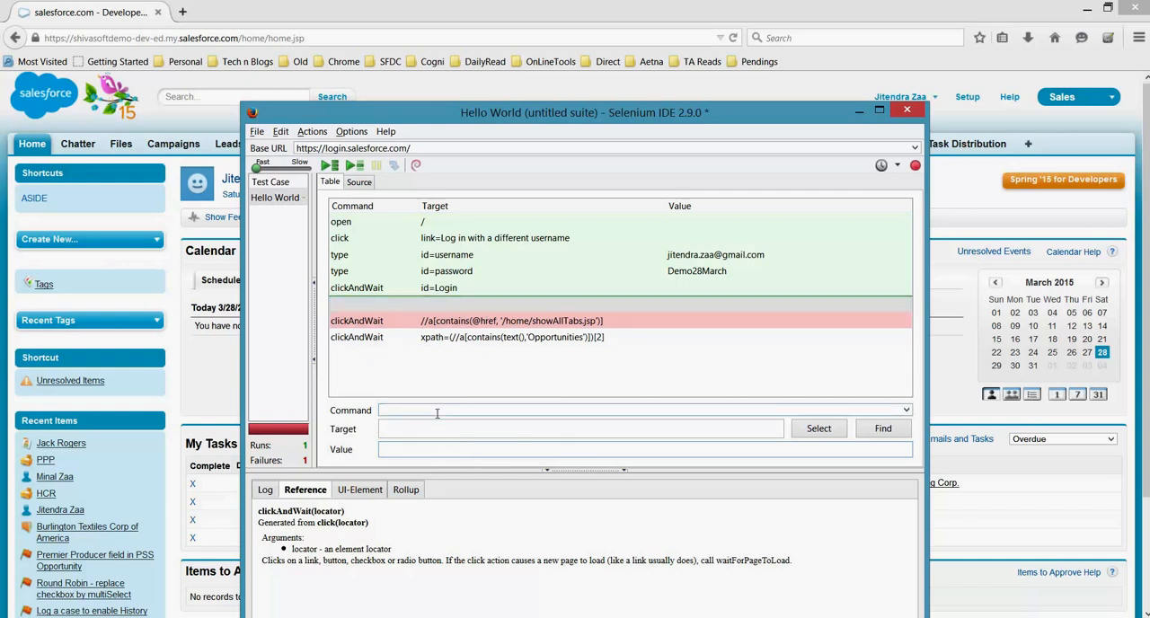
type("waitForAlert")
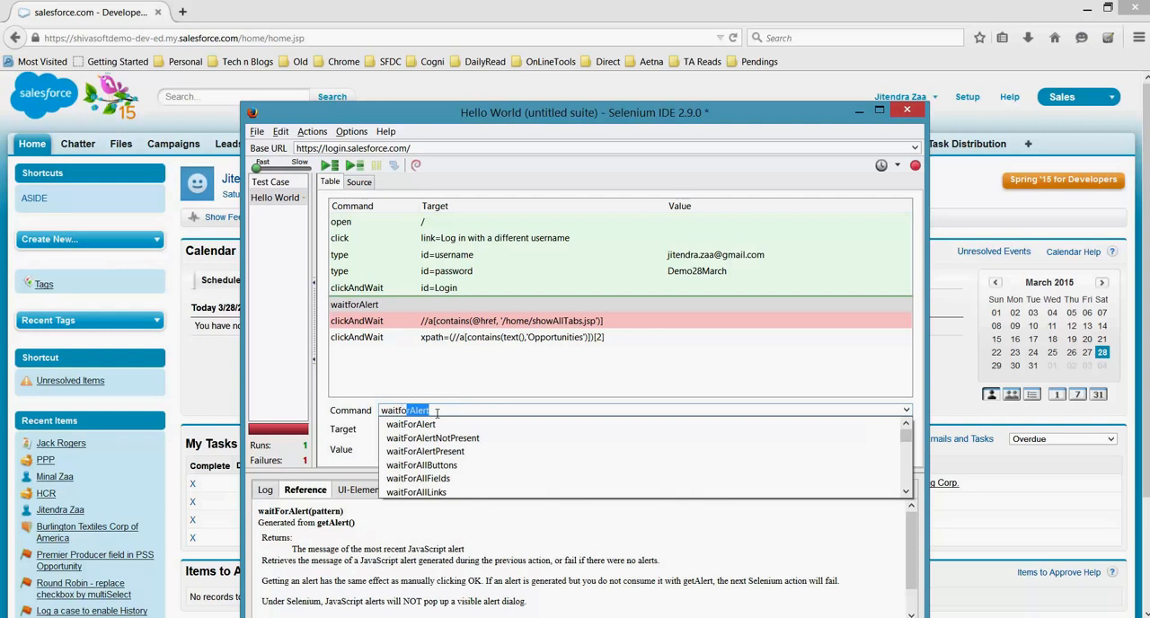
type("editable")
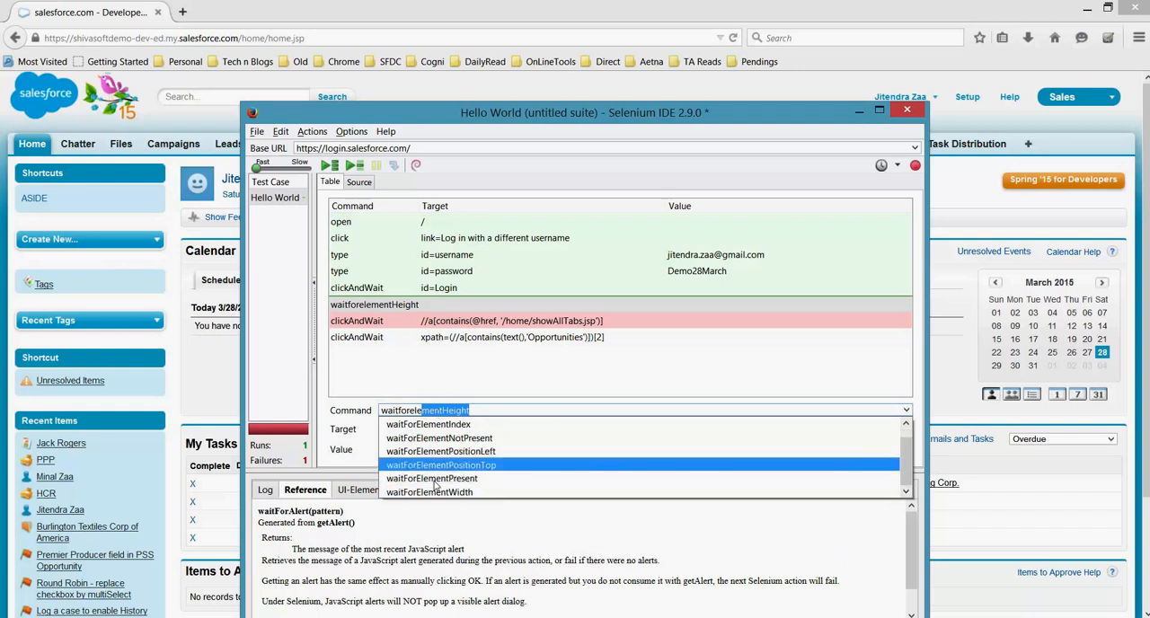
left_click(431, 478)
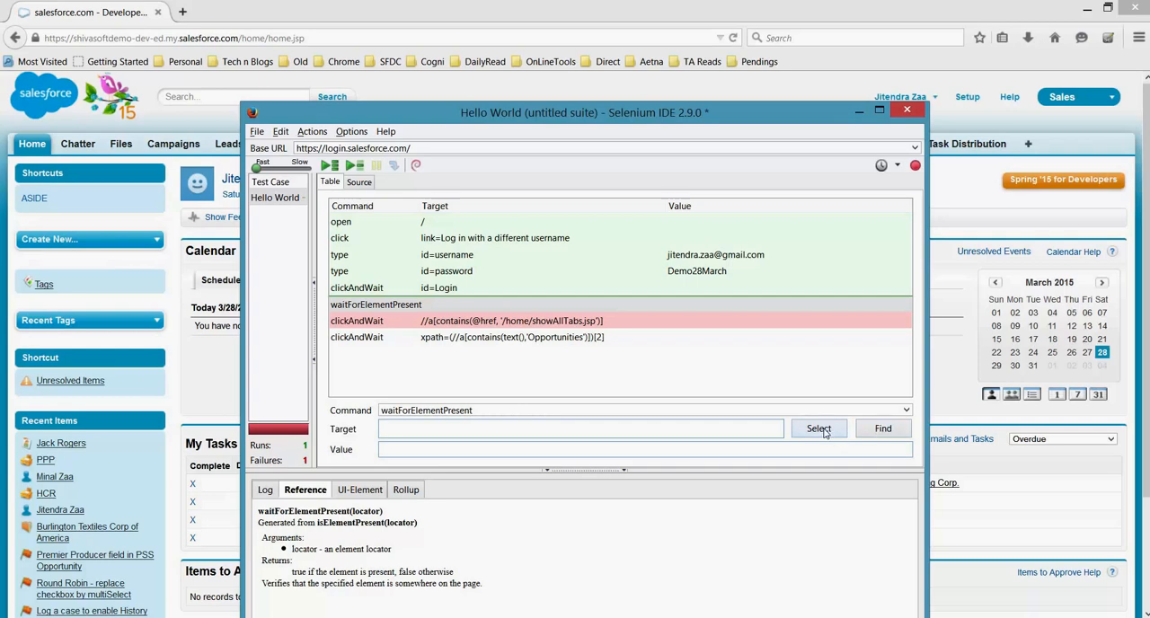
Step: Pick the Salesforce All Tabs tab as the new step's target, id=AllTab_Tab
left_click(820, 427)
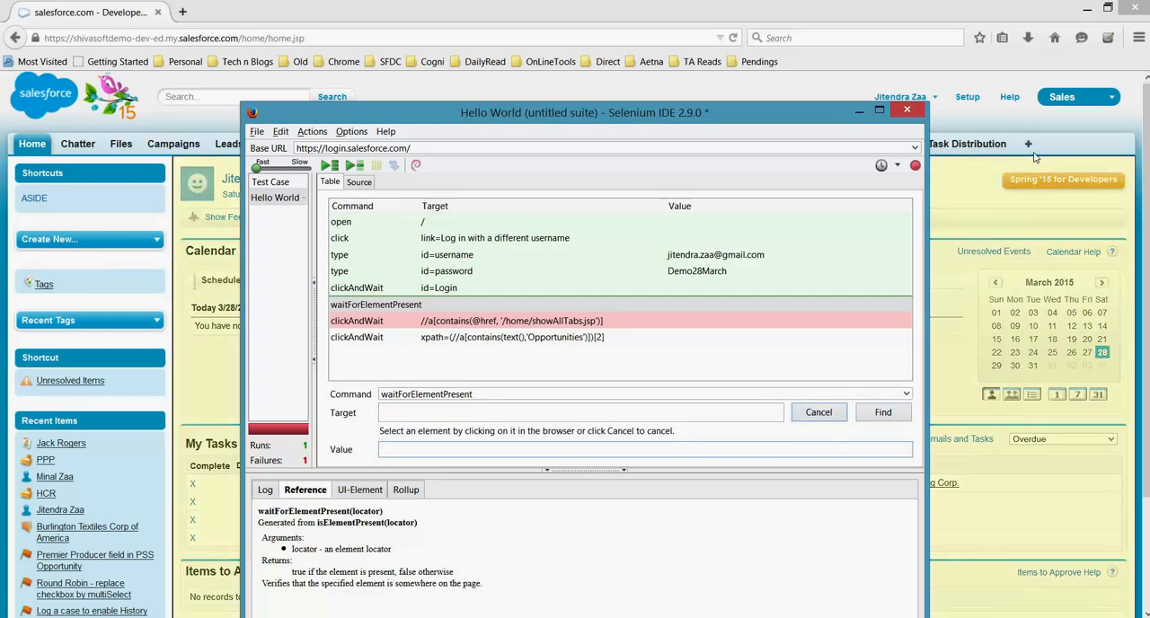
left_click(905, 108)
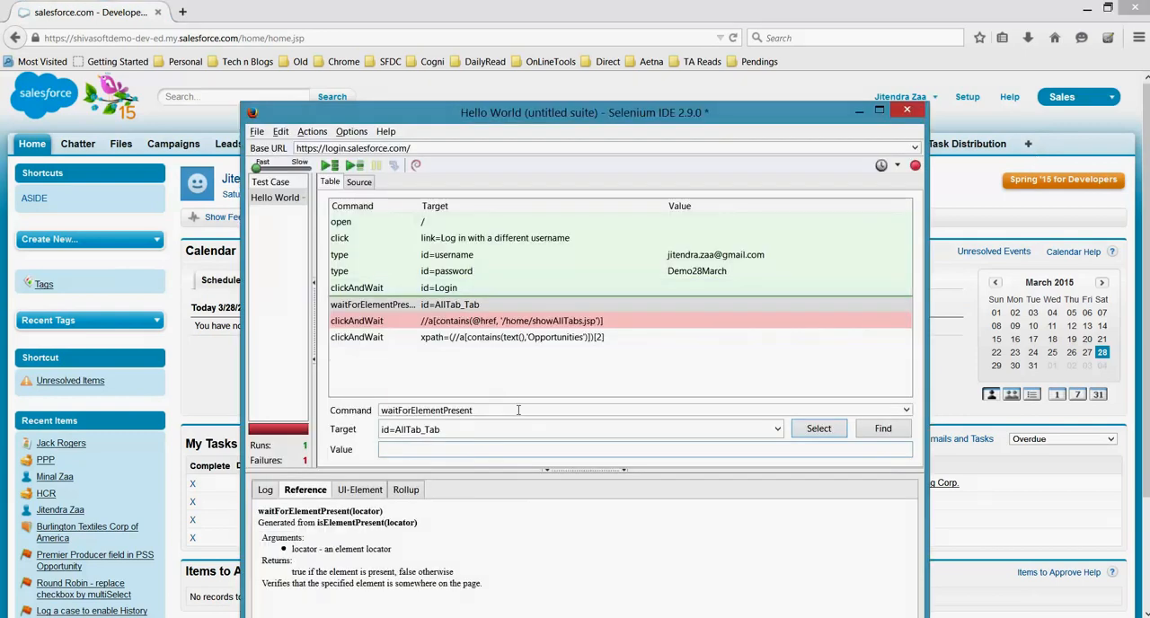
left_click(578, 428)
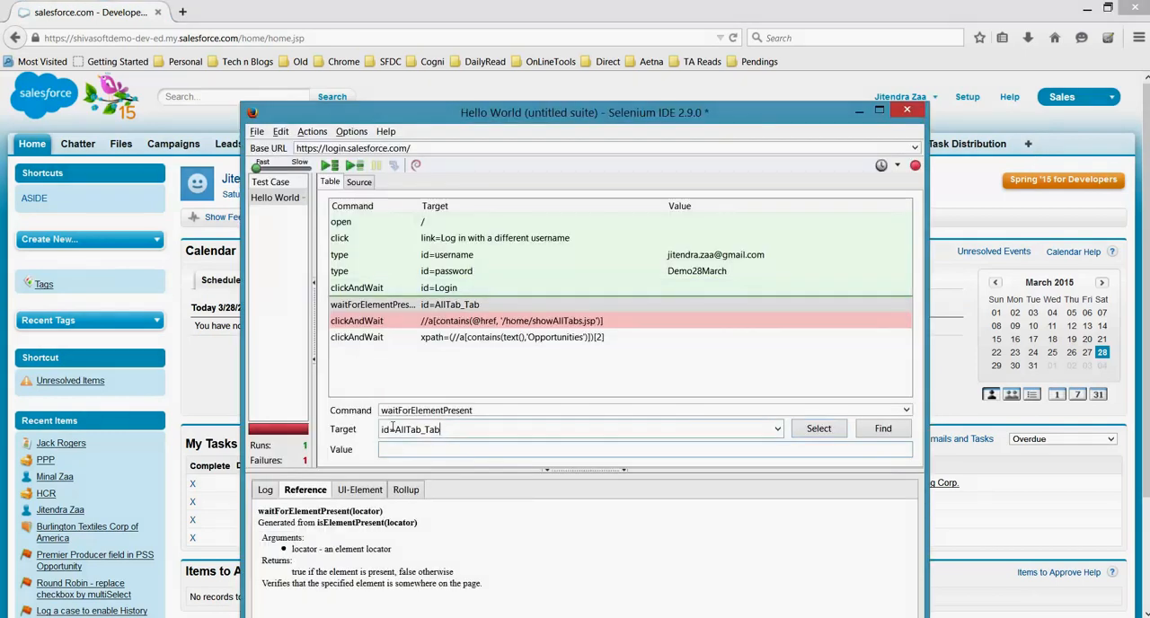
triple_click(409, 428)
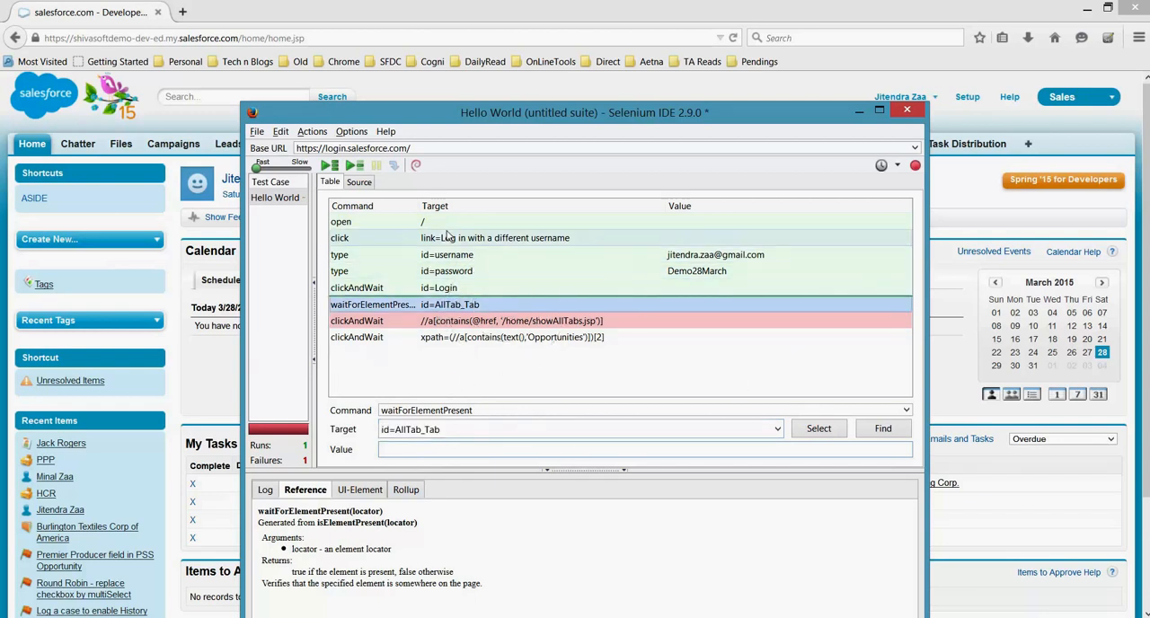
Step: Rerun Hello World from the first step so all rows pass green
left_click(256, 131)
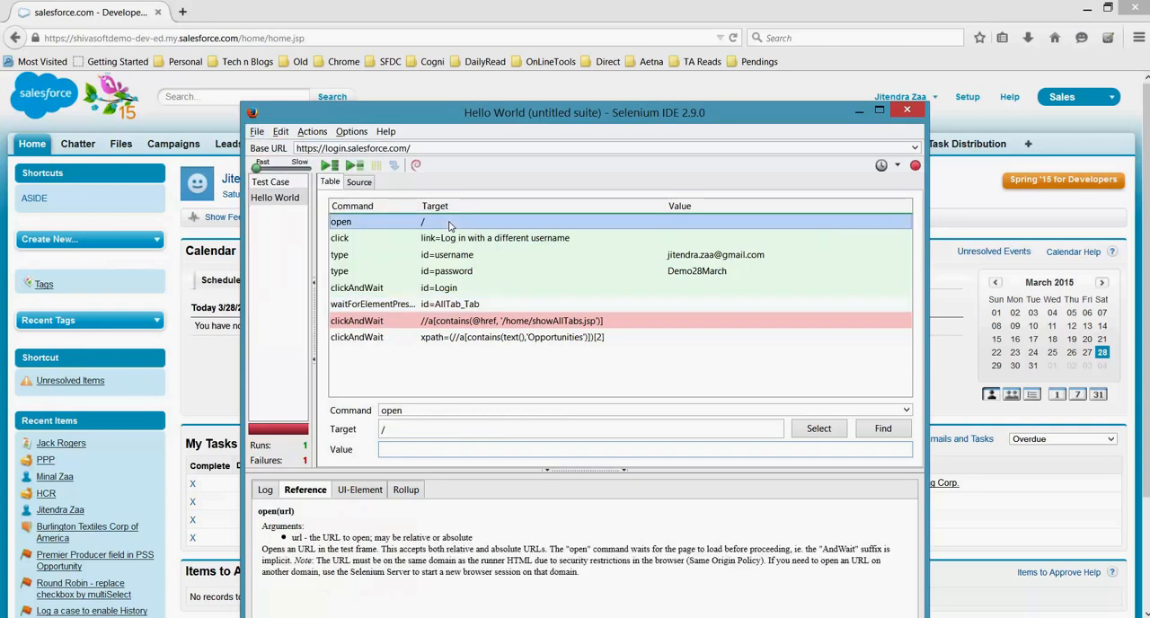
mouse_move(354, 164)
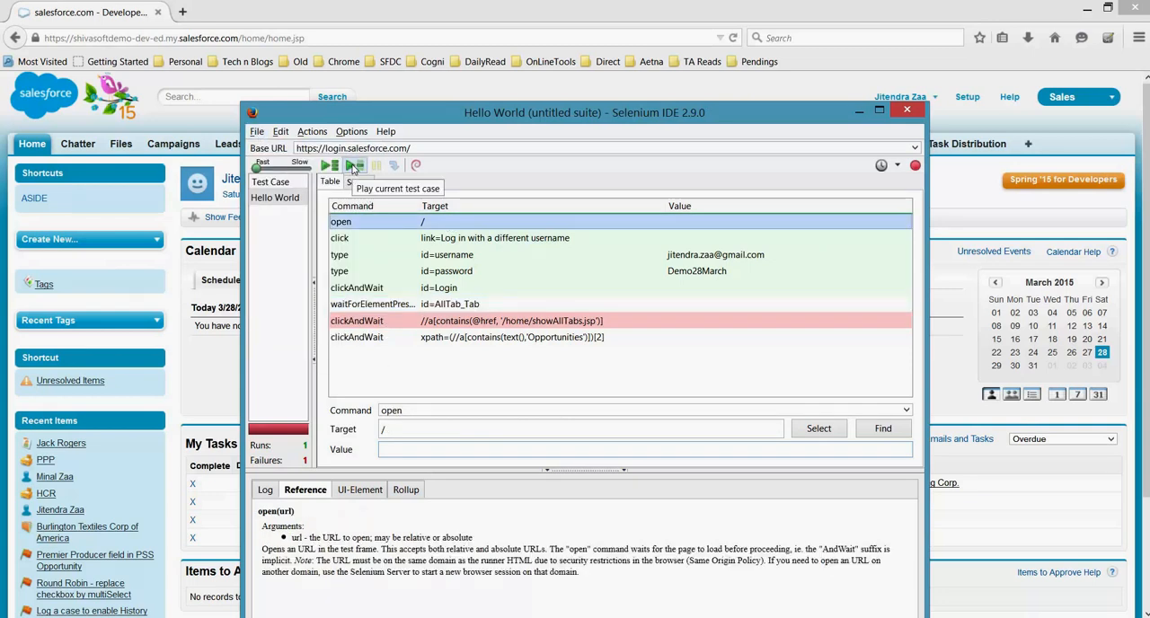
left_click(355, 164)
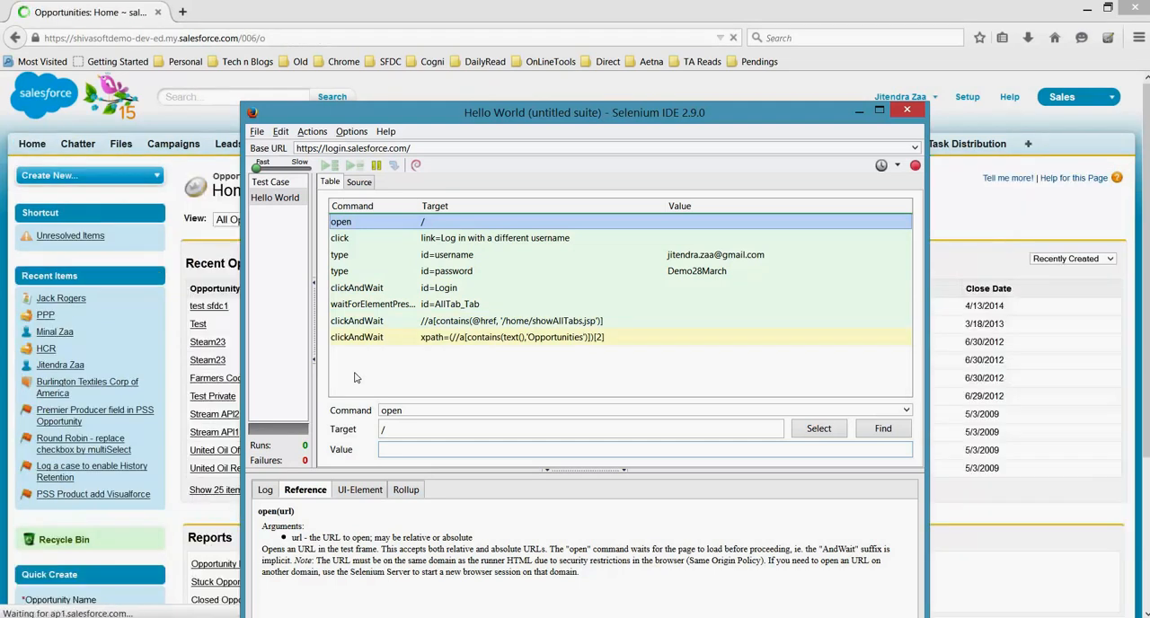
left_click(329, 165)
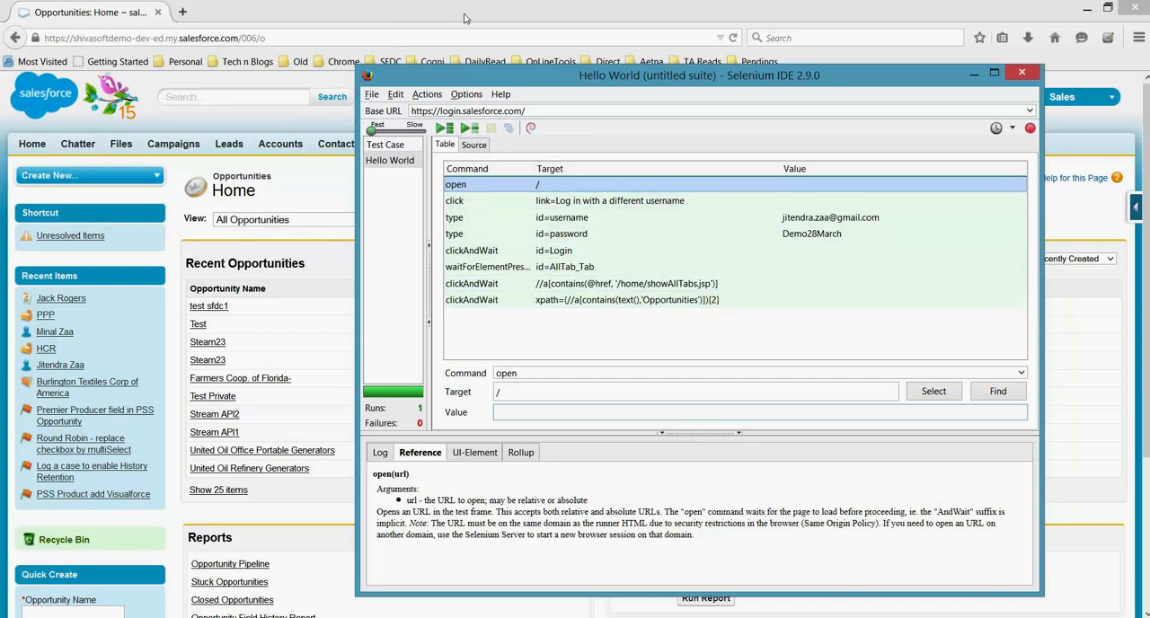
left_click(1021, 72)
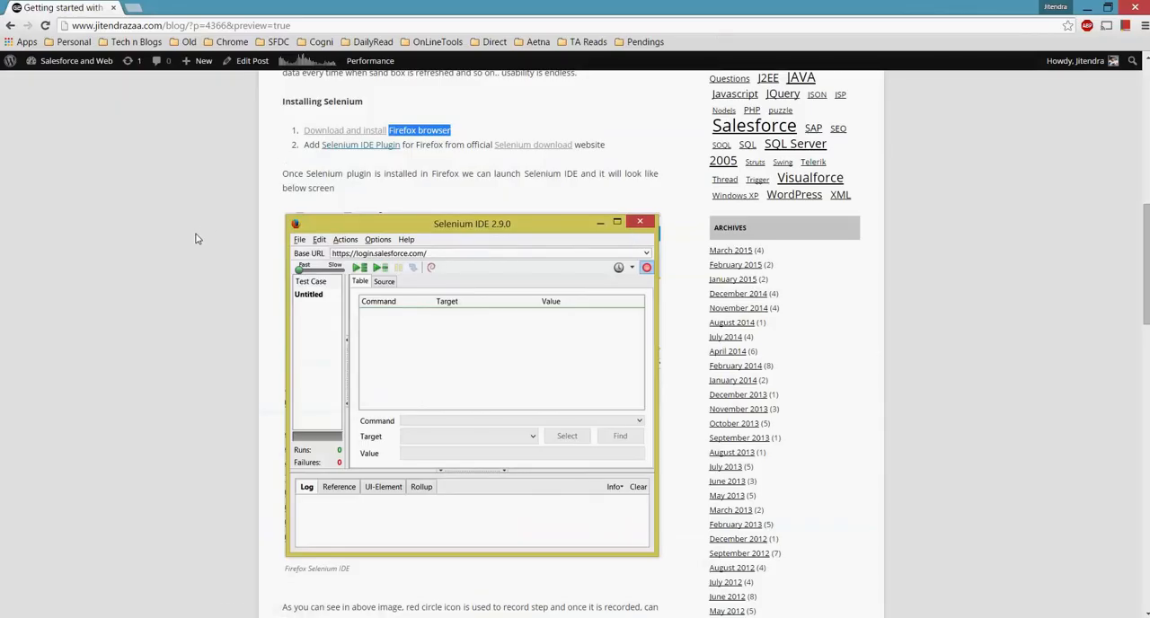
Step: Scroll to the 'Error: Selenium element not found' section and highlight waitForElementPresent
scroll("down", 3)
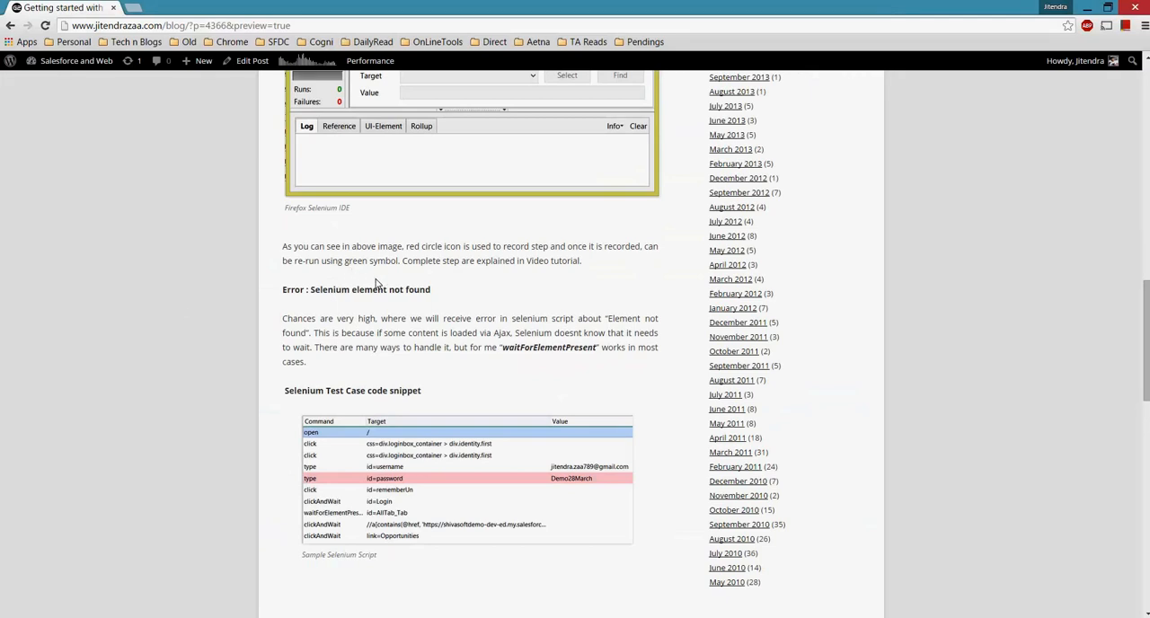
triple_click(356, 290)
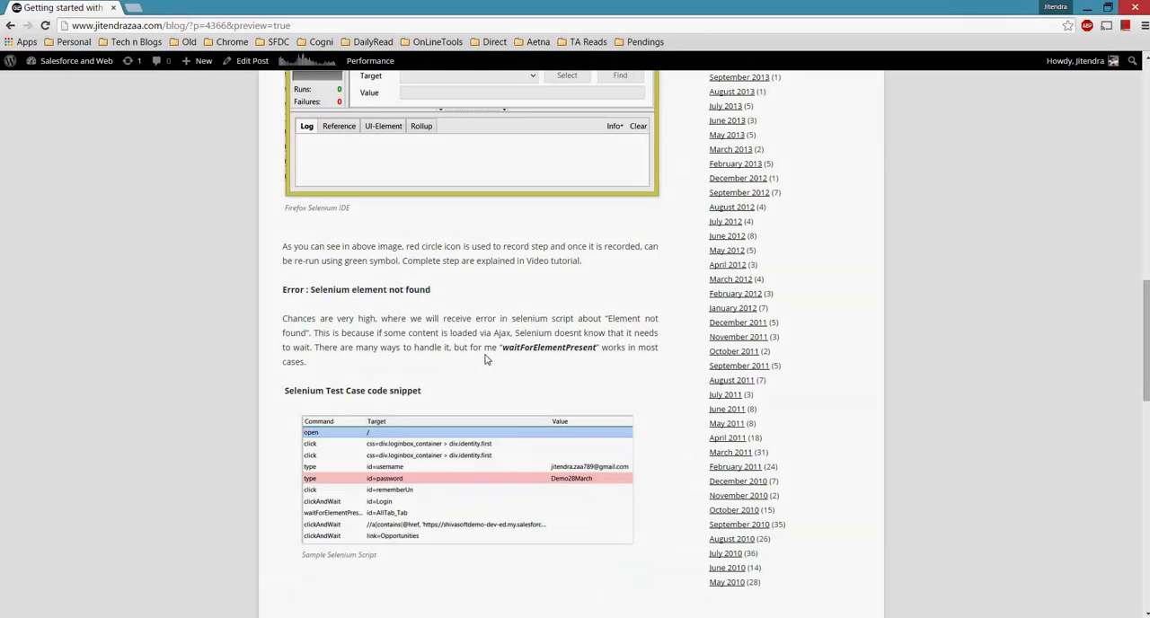
double_click(550, 349)
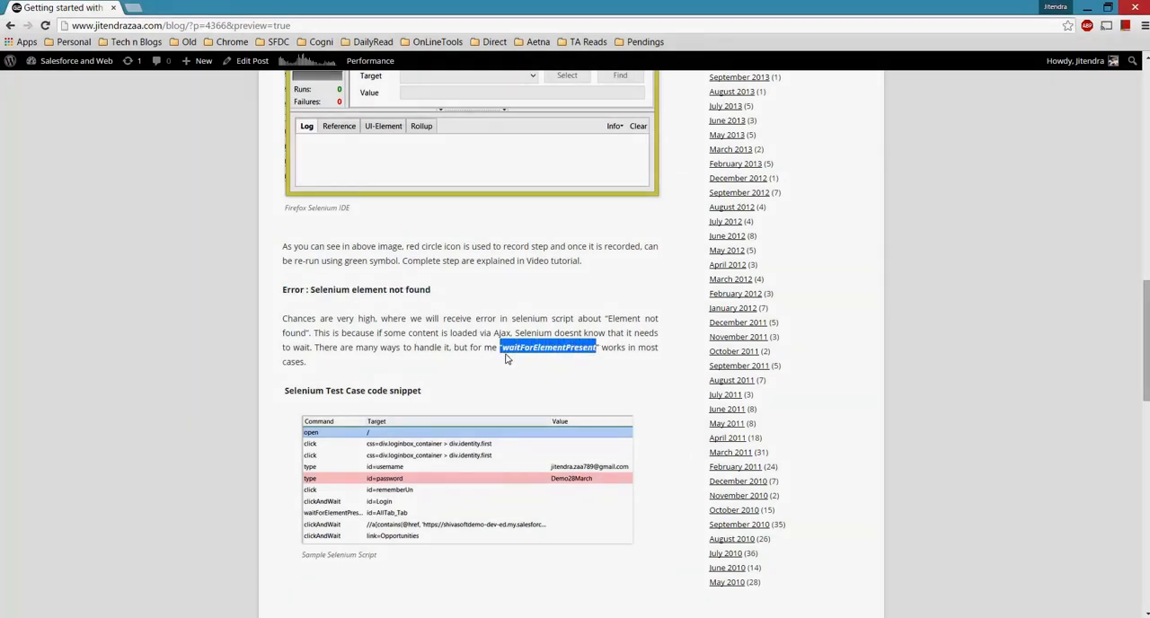
mouse_move(554, 359)
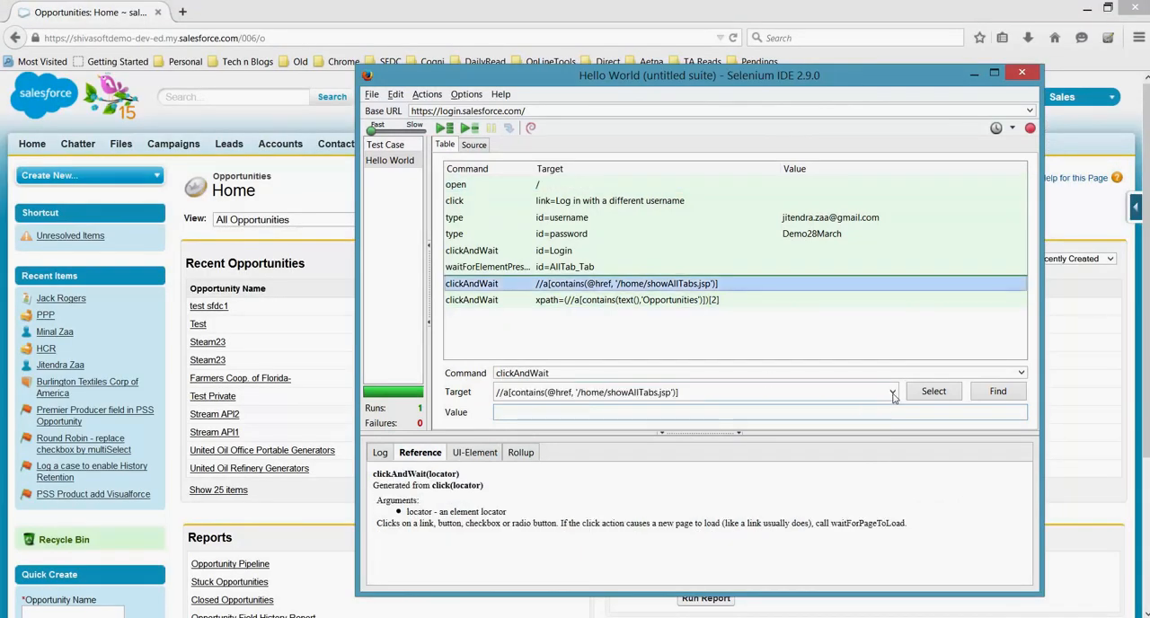
left_click(891, 391)
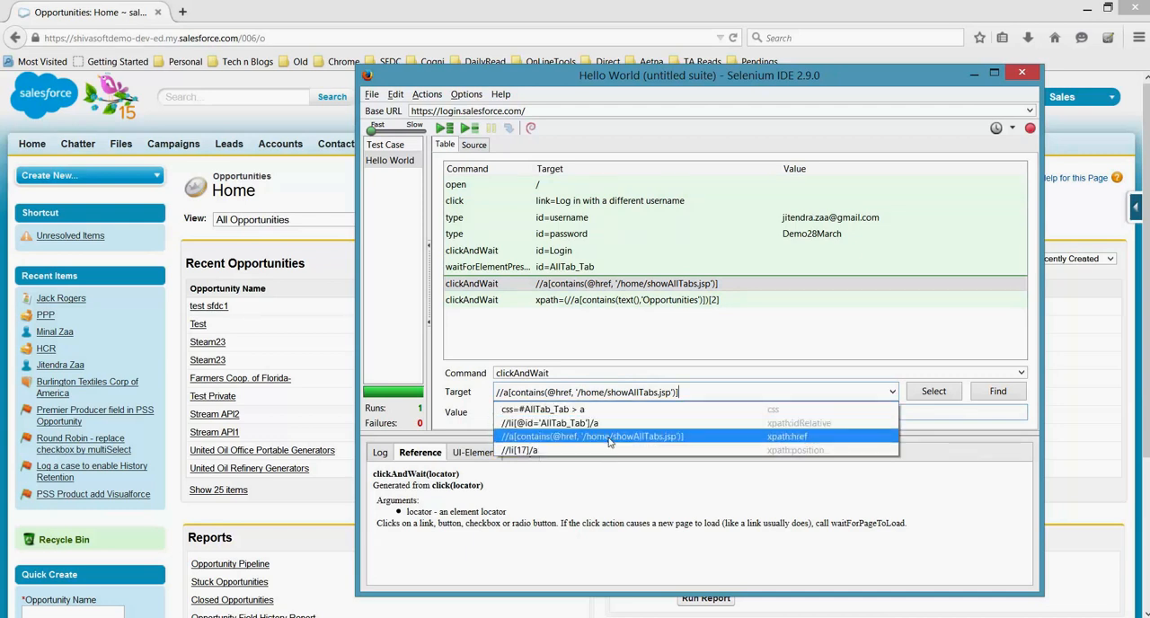
mouse_move(610, 422)
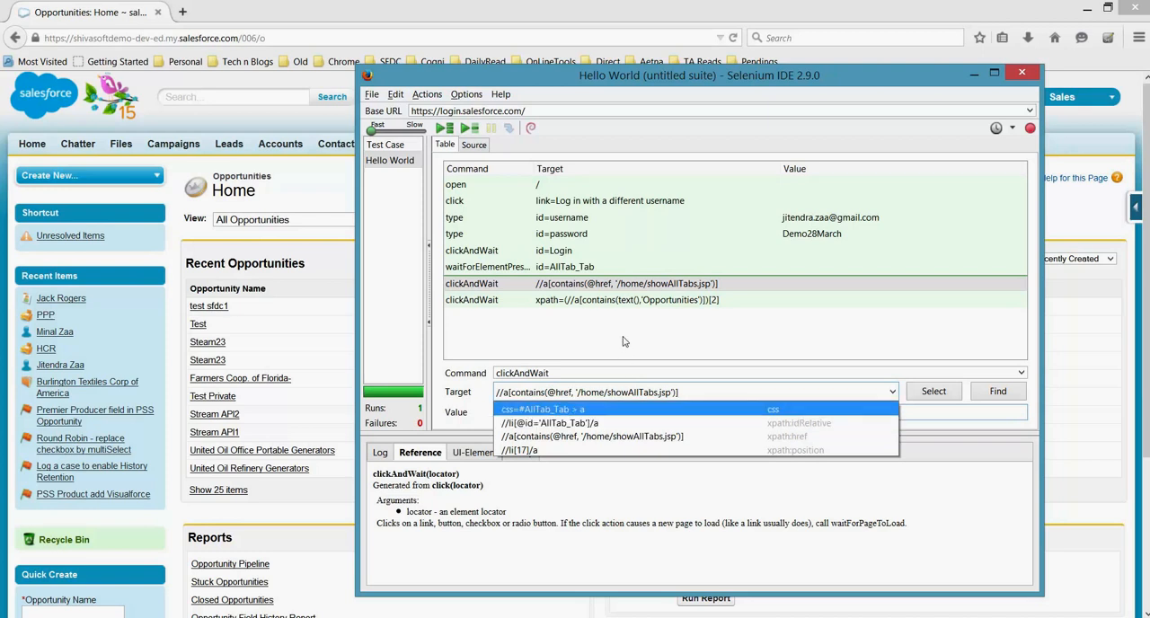
left_click(626, 299)
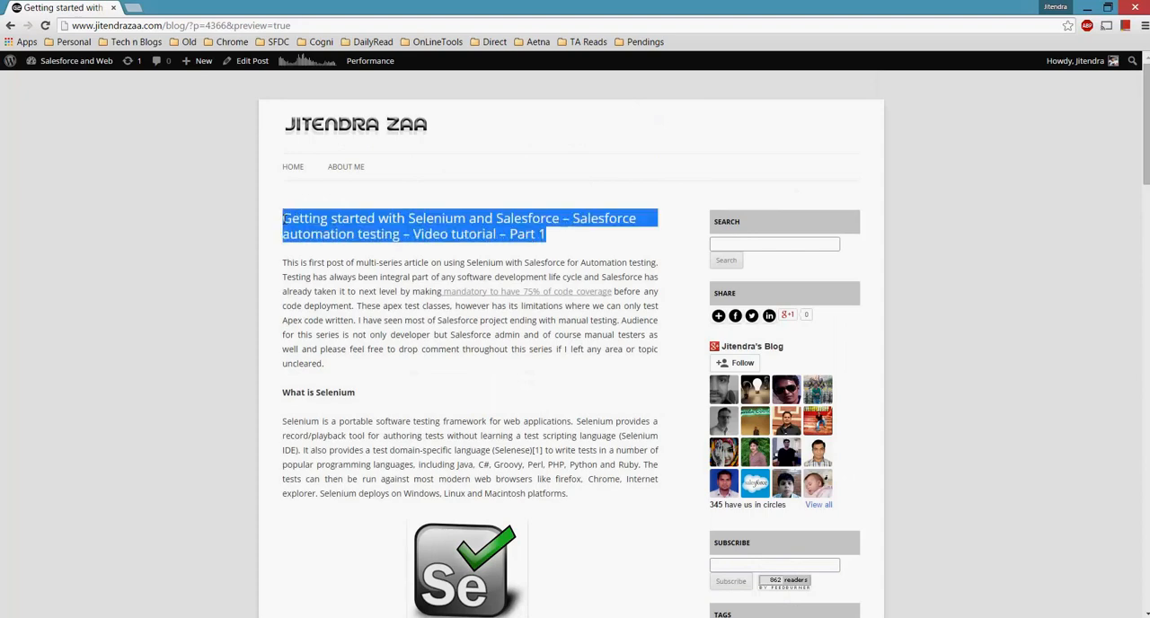
mouse_move(147, 383)
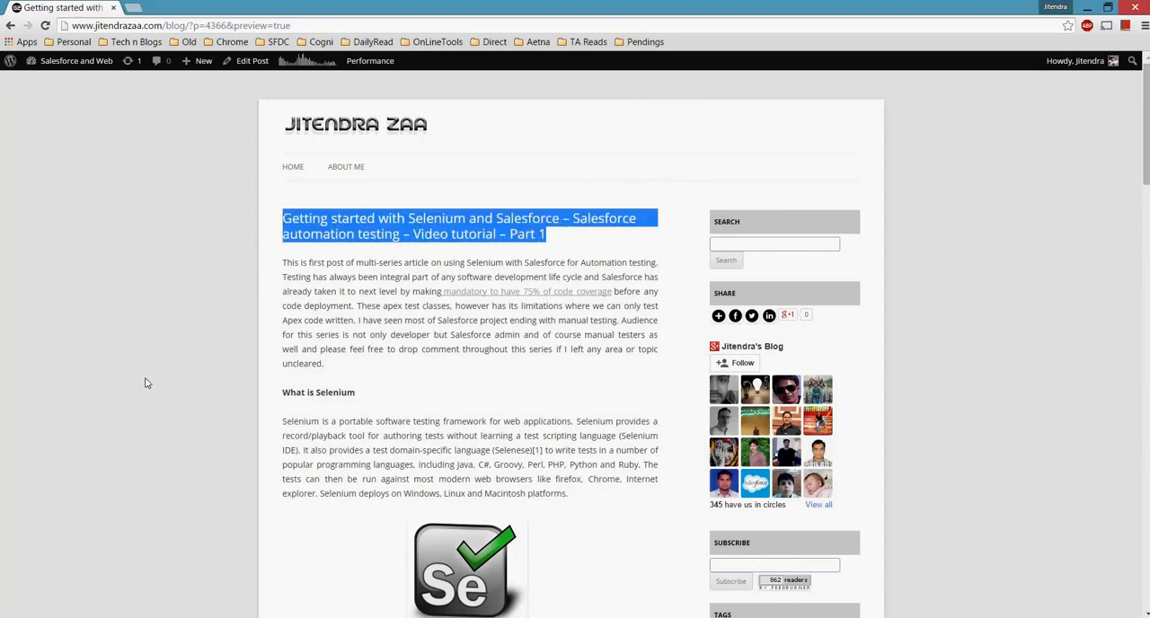
Step: Scroll the tutorial post down to the Installing Selenium section
scroll("down", 3)
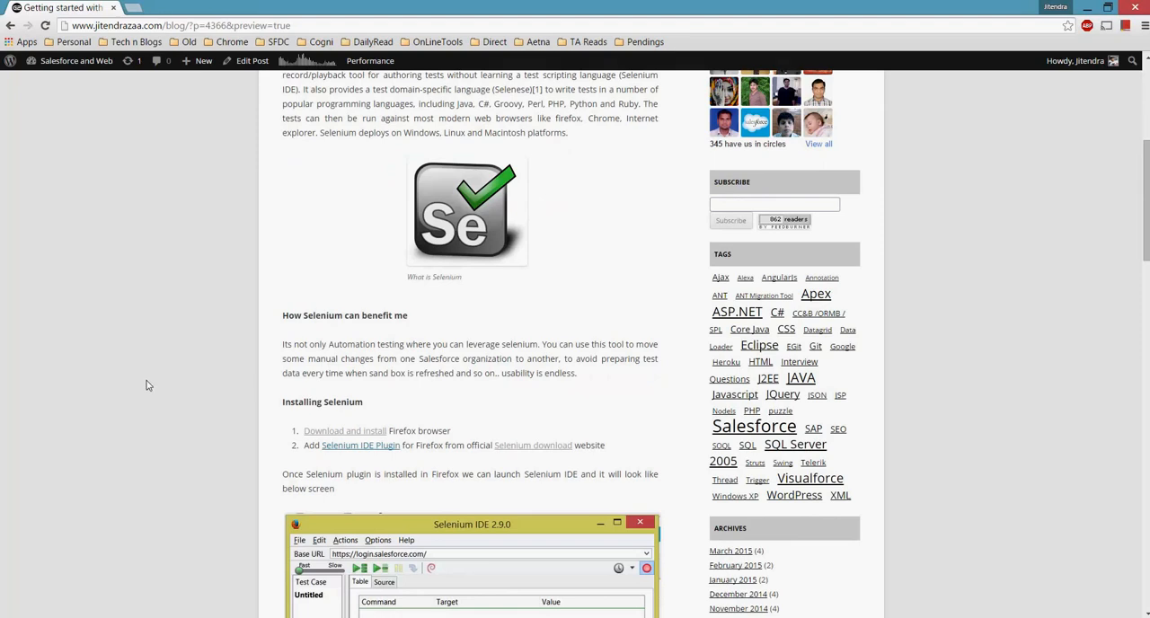
mouse_move(151, 385)
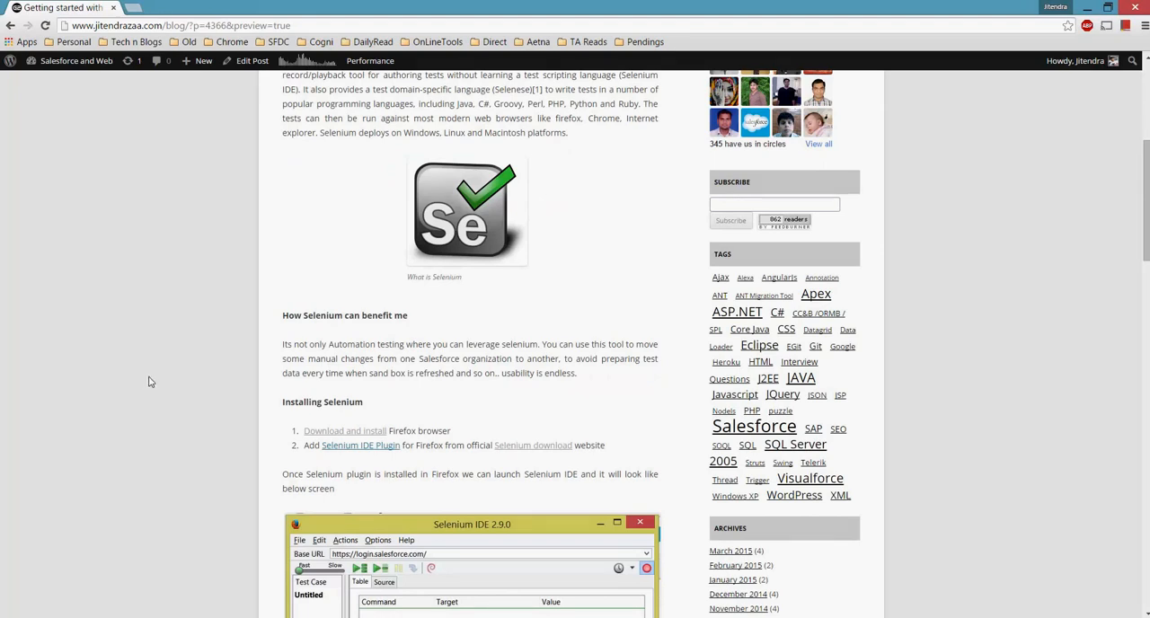